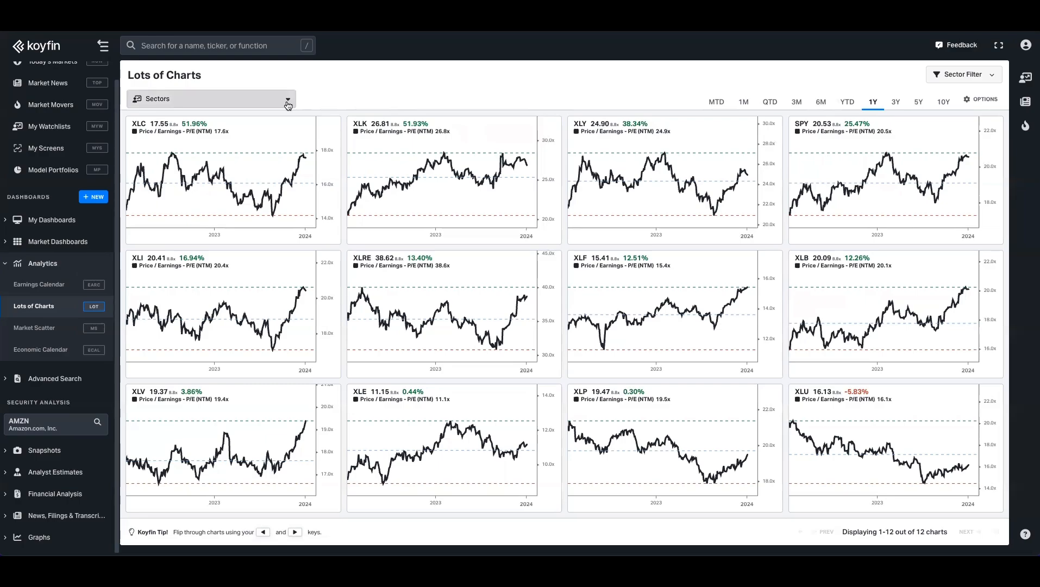
Browse the stock universes and select S&P 500 (US Core) for the chart grid
left_click(213, 99)
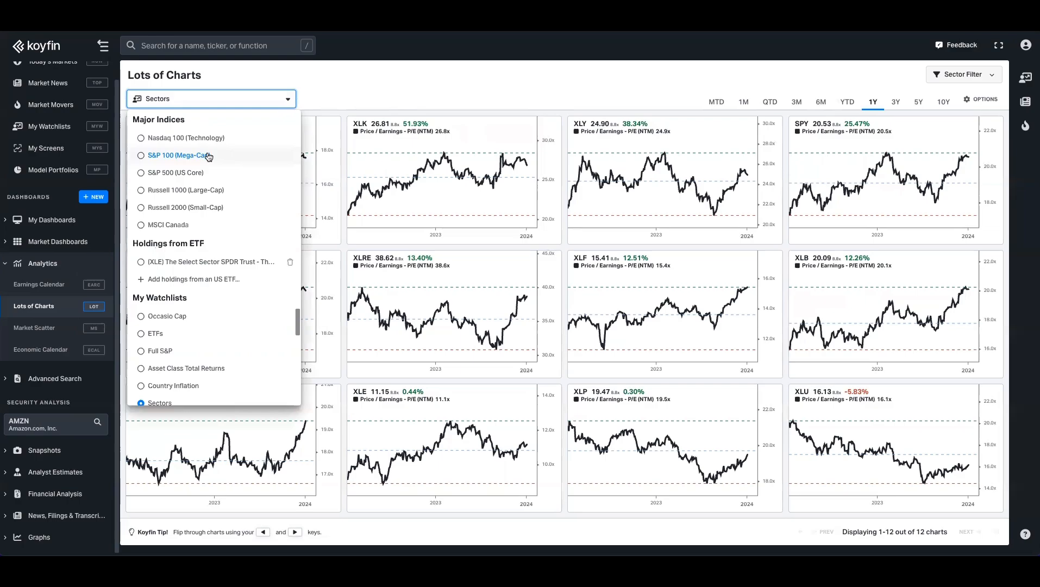
mouse_move(176, 173)
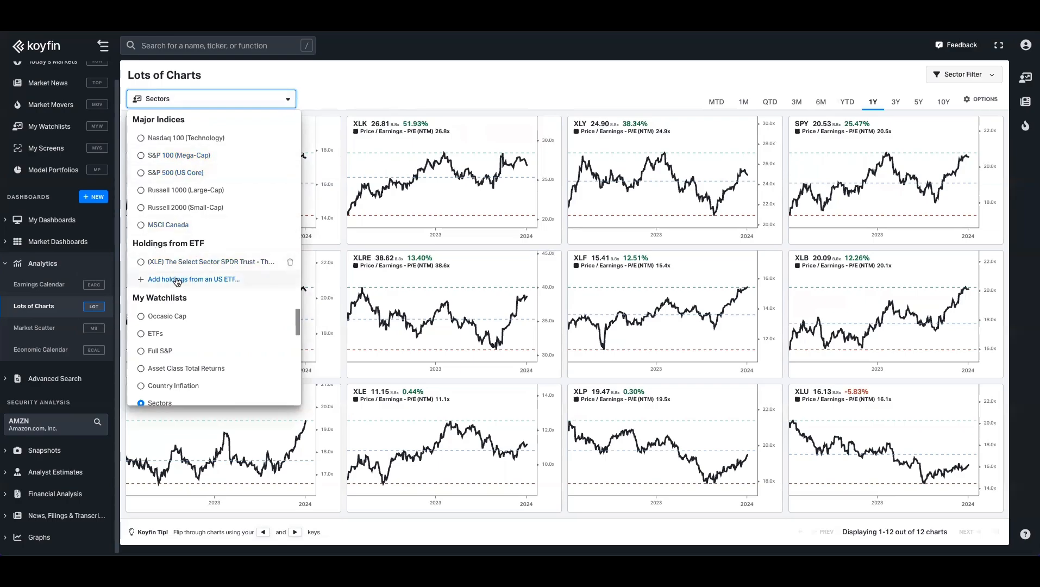
mouse_move(181, 307)
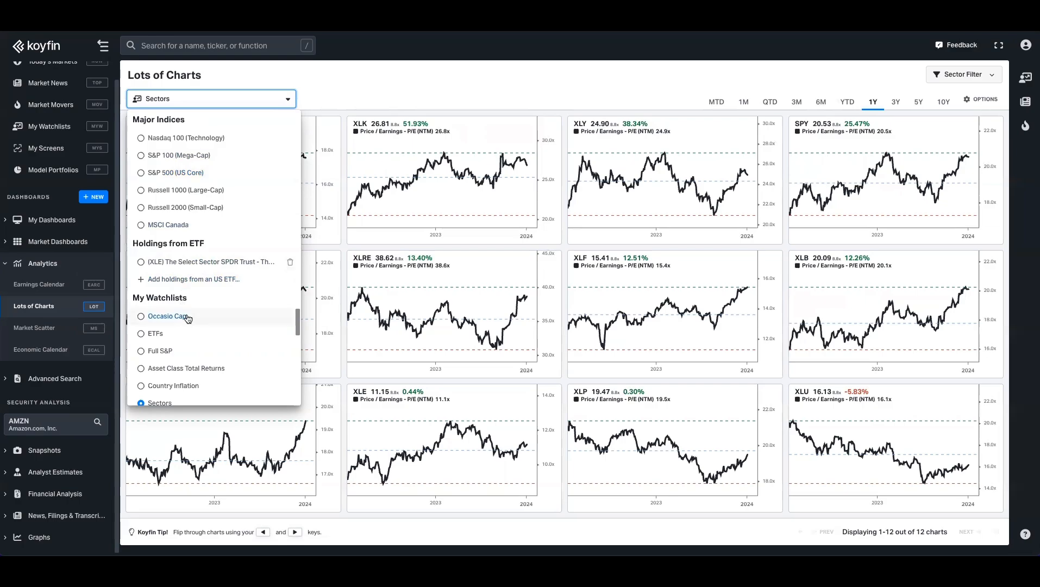
mouse_move(159, 350)
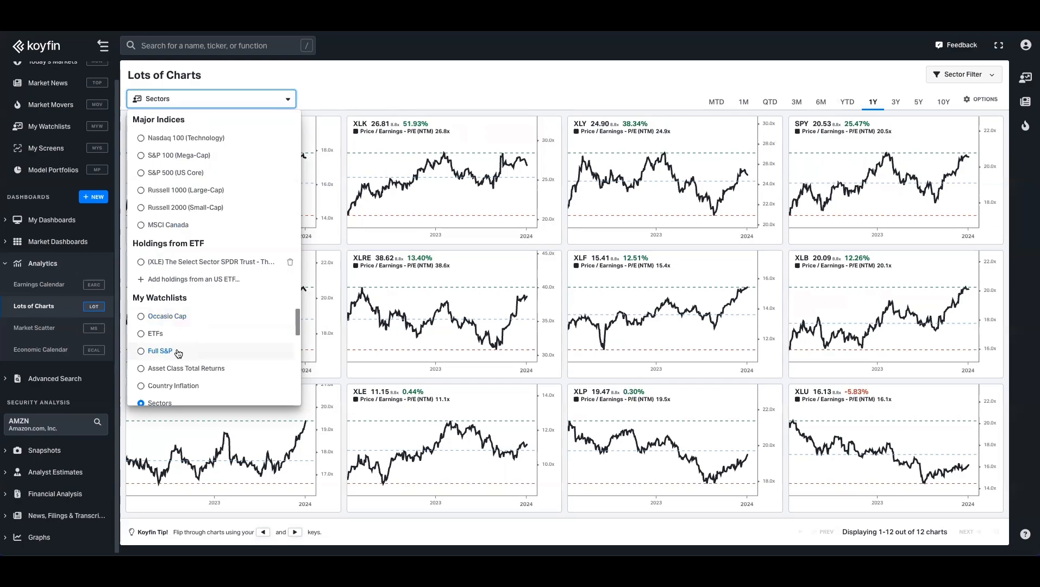
scroll("down", 3)
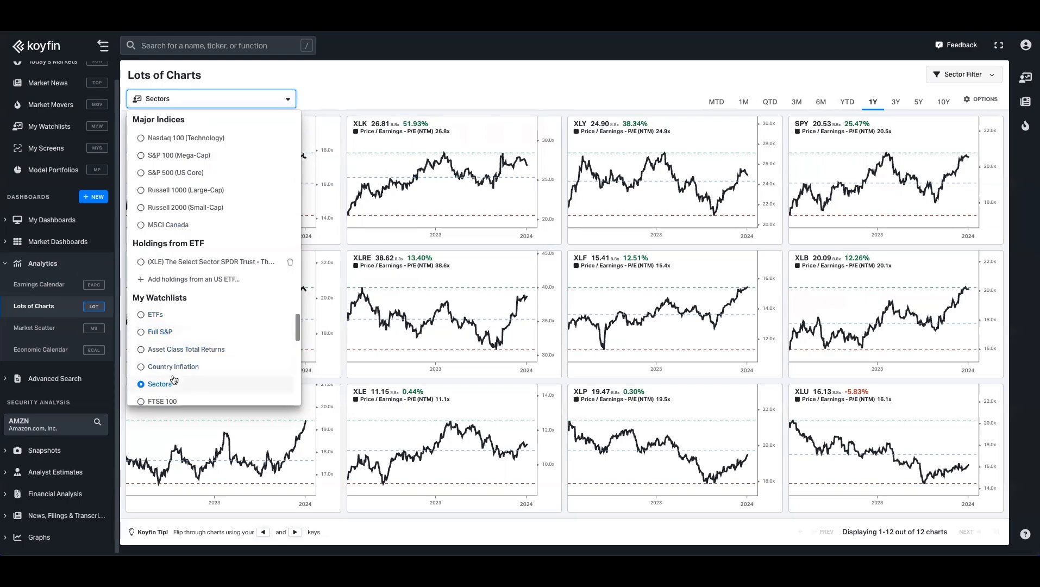
mouse_move(436, 93)
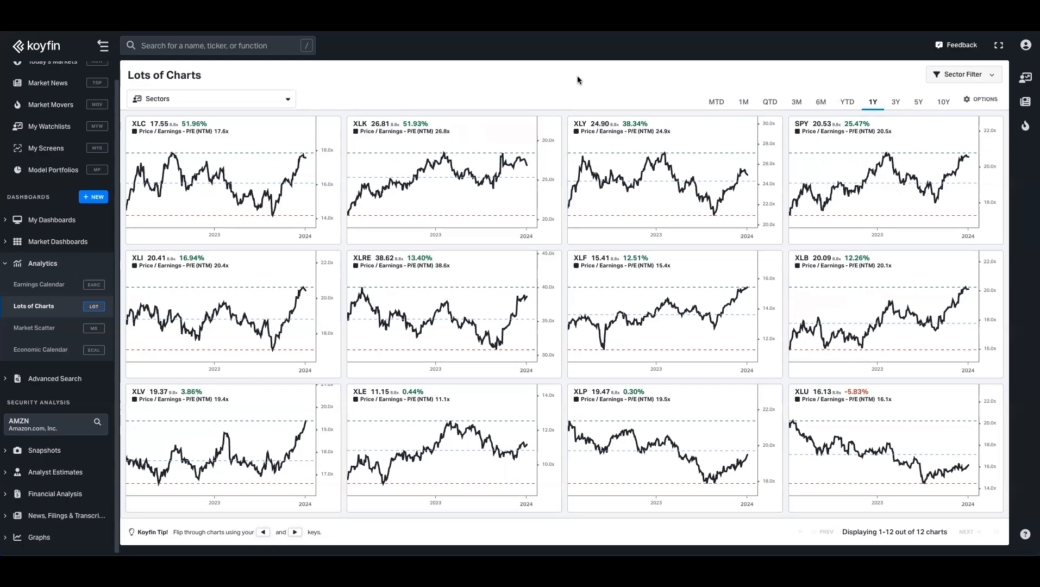
left_click(211, 99)
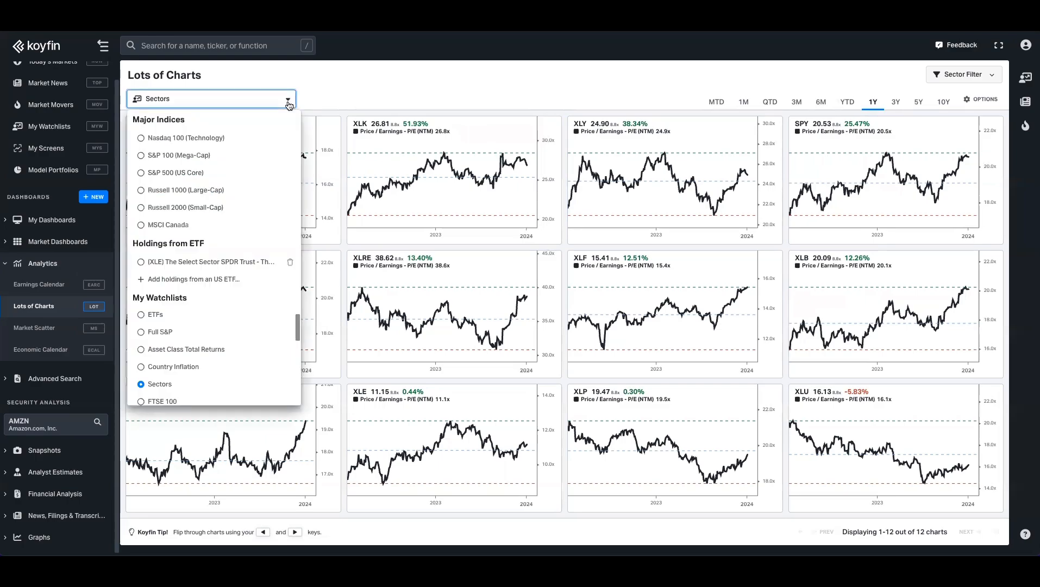
left_click(174, 173)
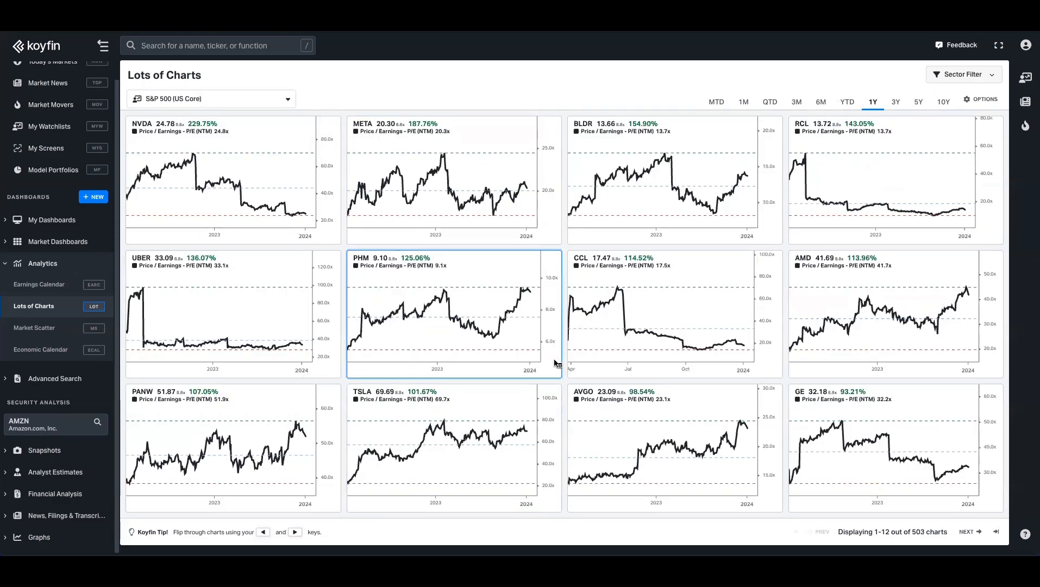
Page forward and back through the charts, then set a three-year (3Y) period
left_click(970, 531)
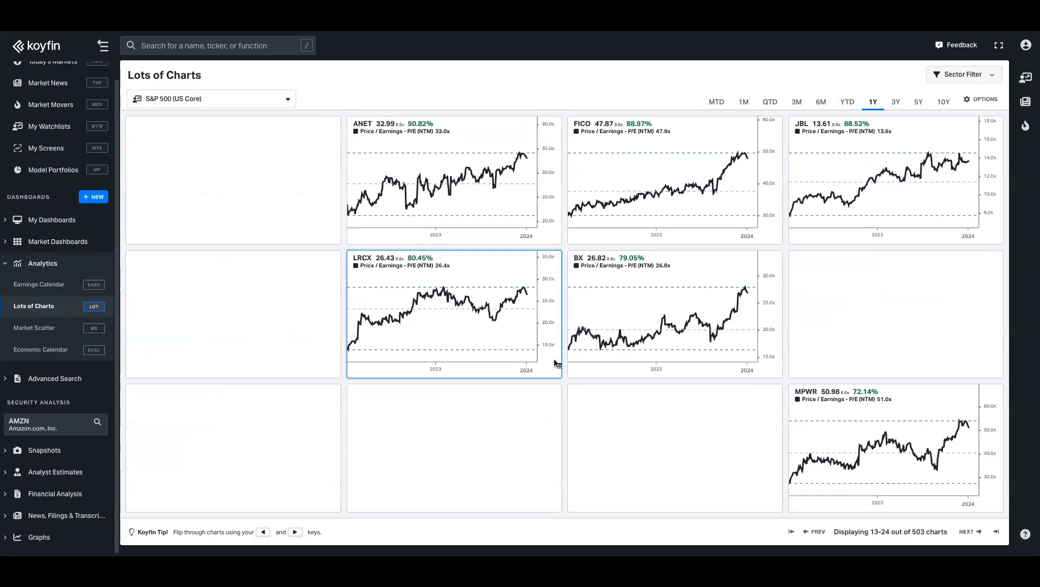
left_click(969, 531)
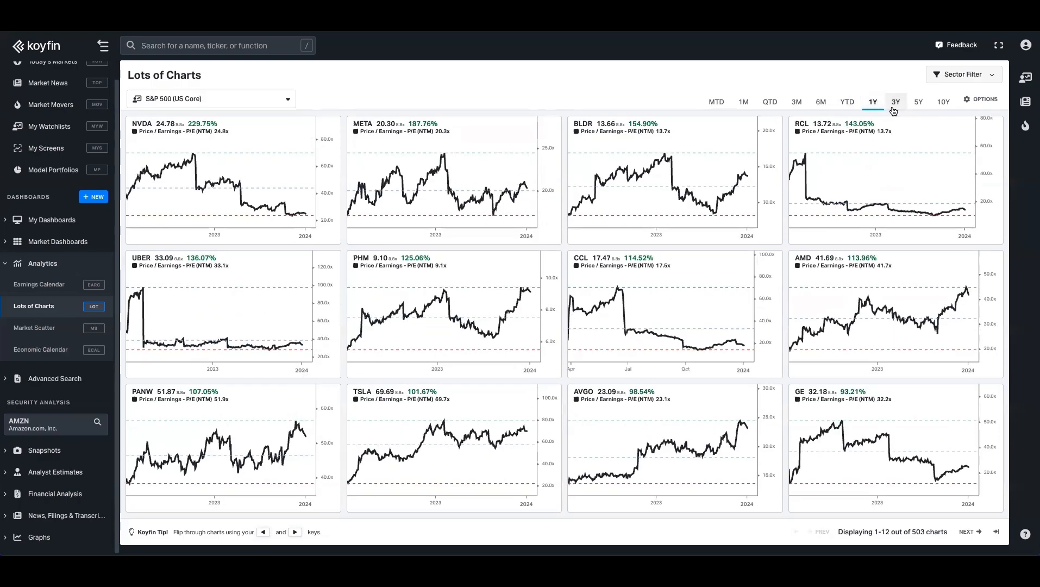
left_click(896, 102)
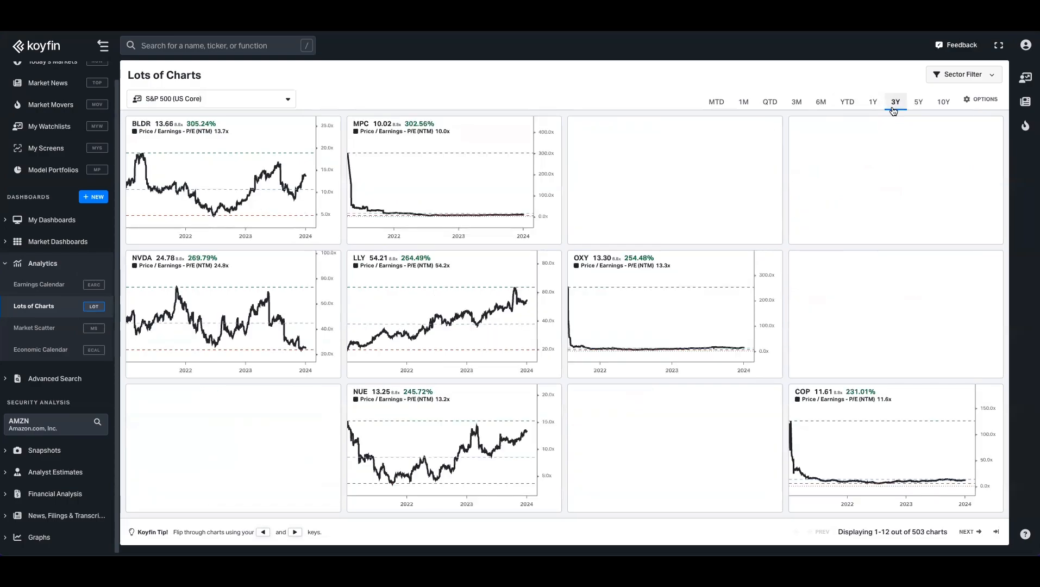
left_click(984, 99)
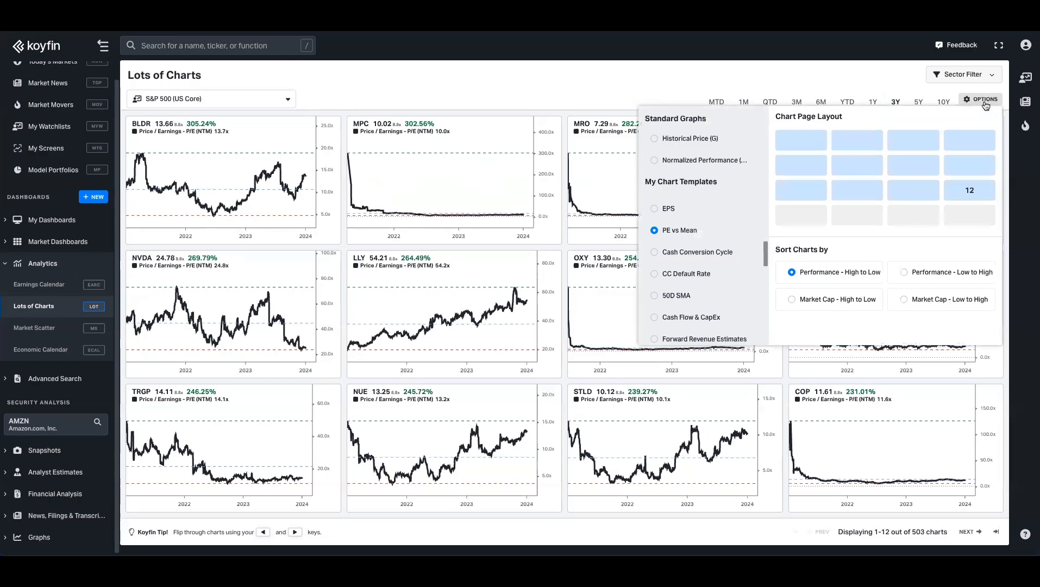
mouse_move(697, 142)
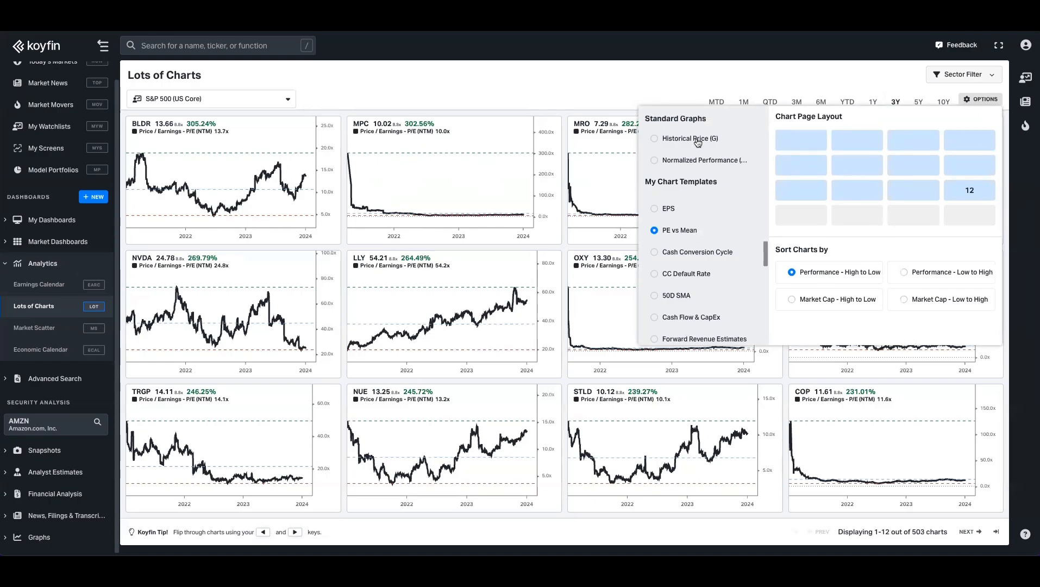
mouse_move(663, 163)
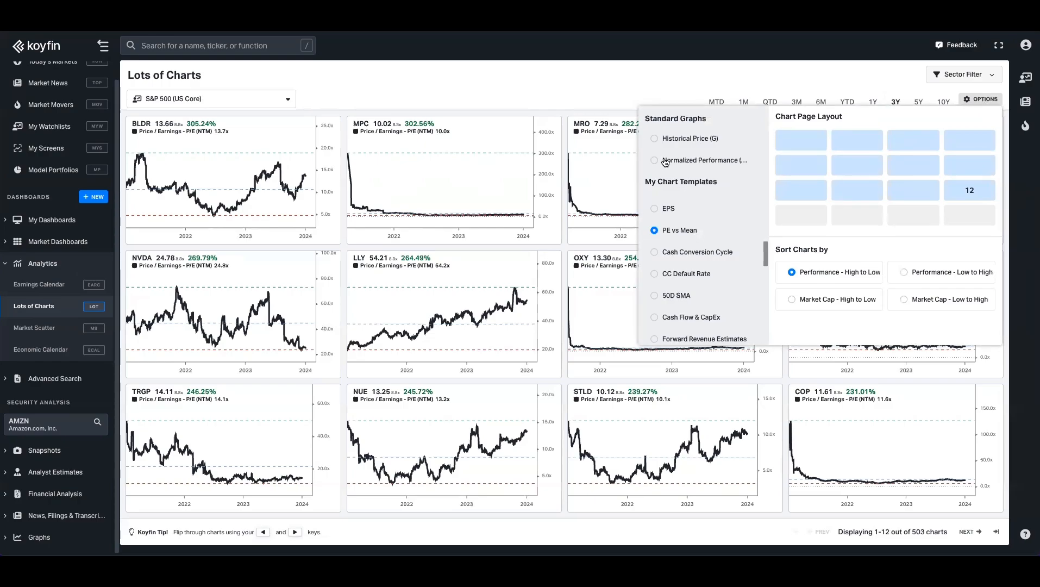
Switch every chart to Normalized Performance in a 4x4 layout of sixteen charts
left_click(655, 160)
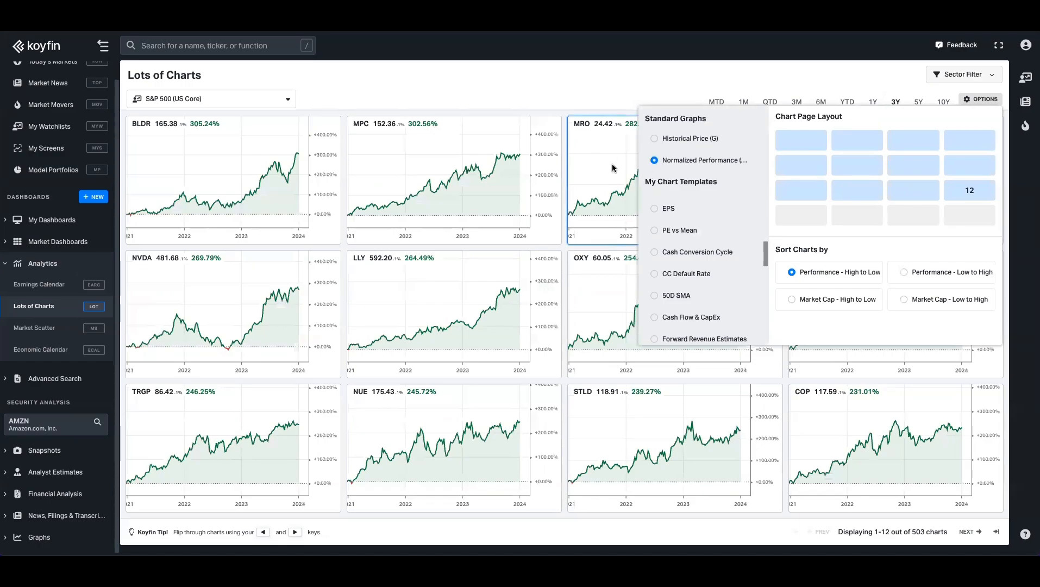
mouse_move(839, 238)
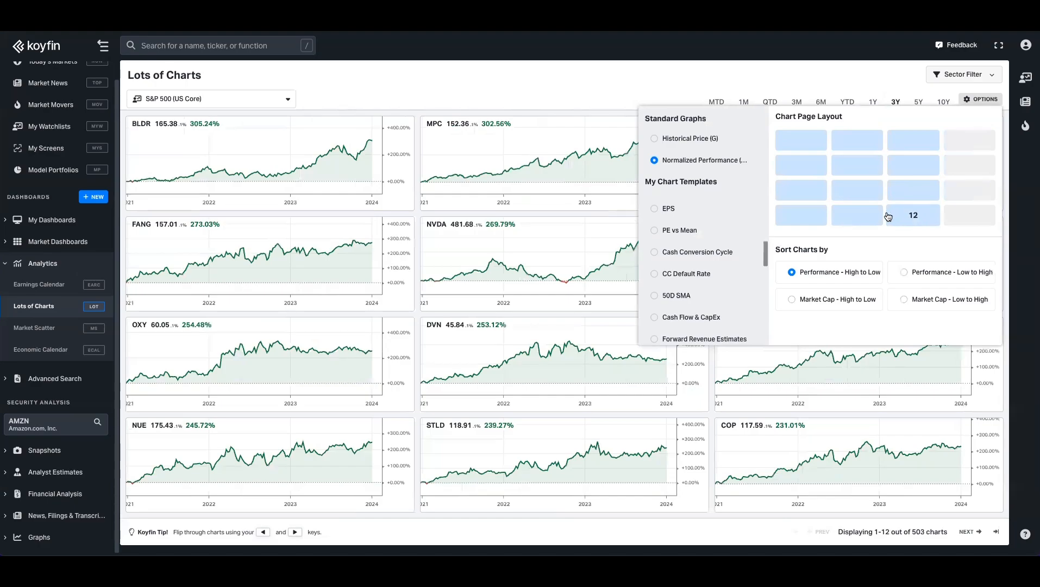
mouse_move(960, 223)
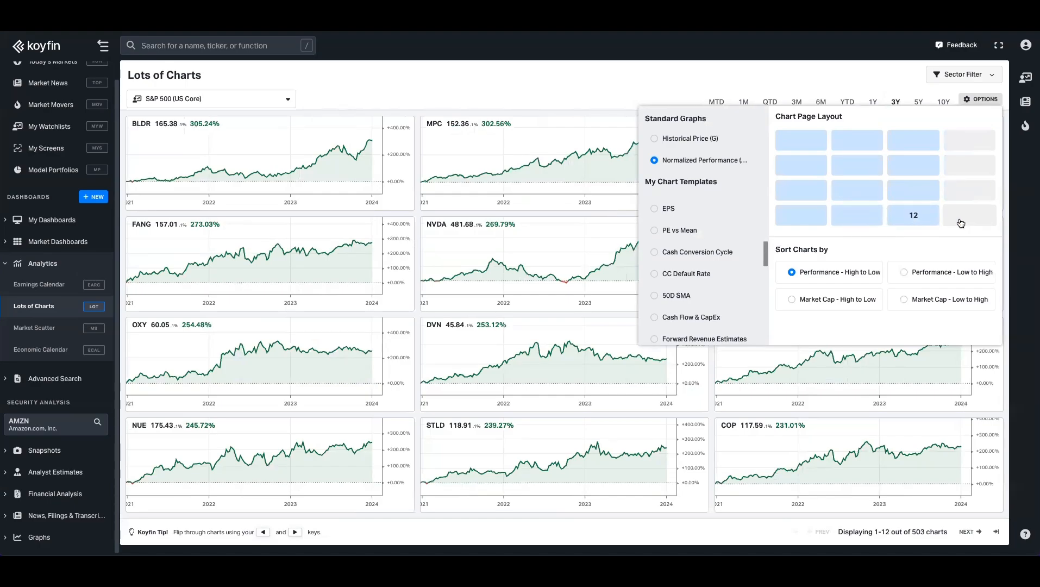
left_click(968, 215)
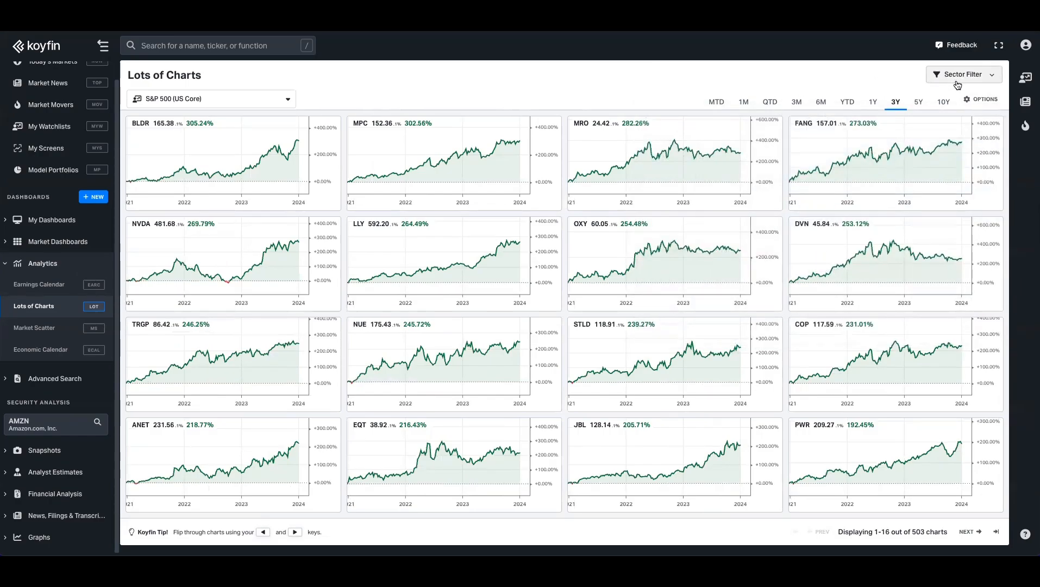
left_click(965, 74)
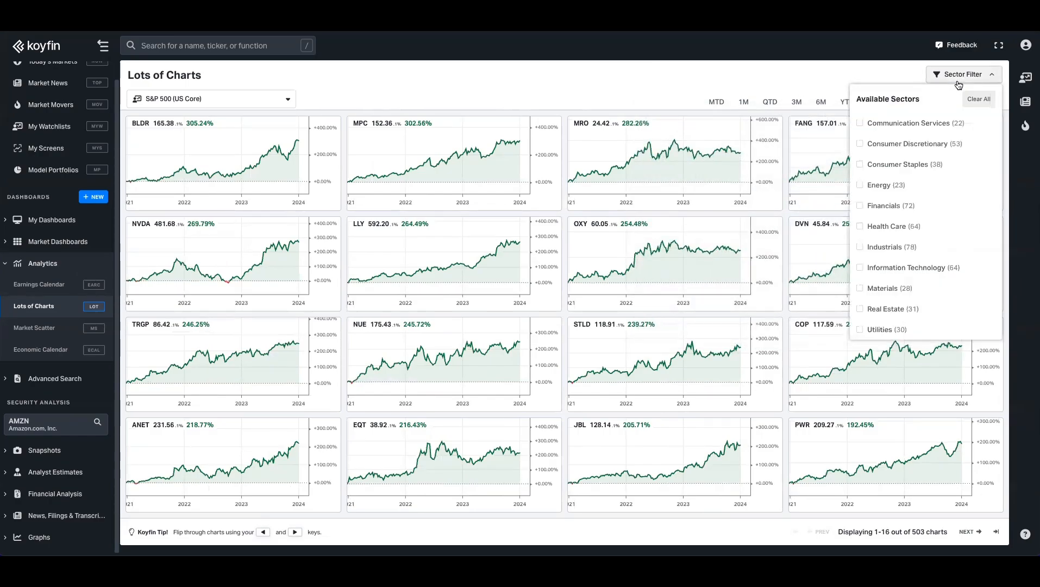
mouse_move(919, 120)
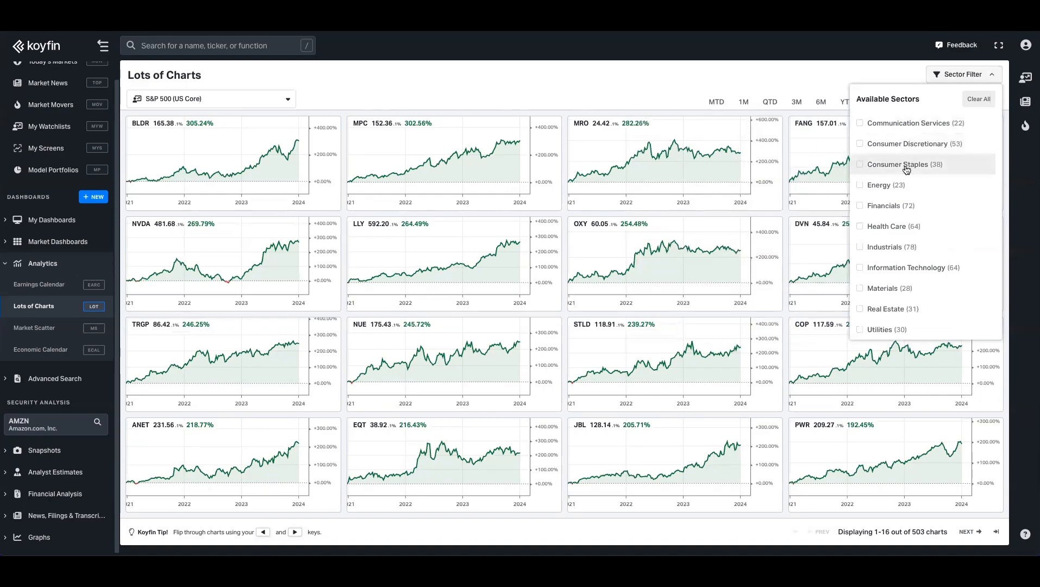
left_click(859, 163)
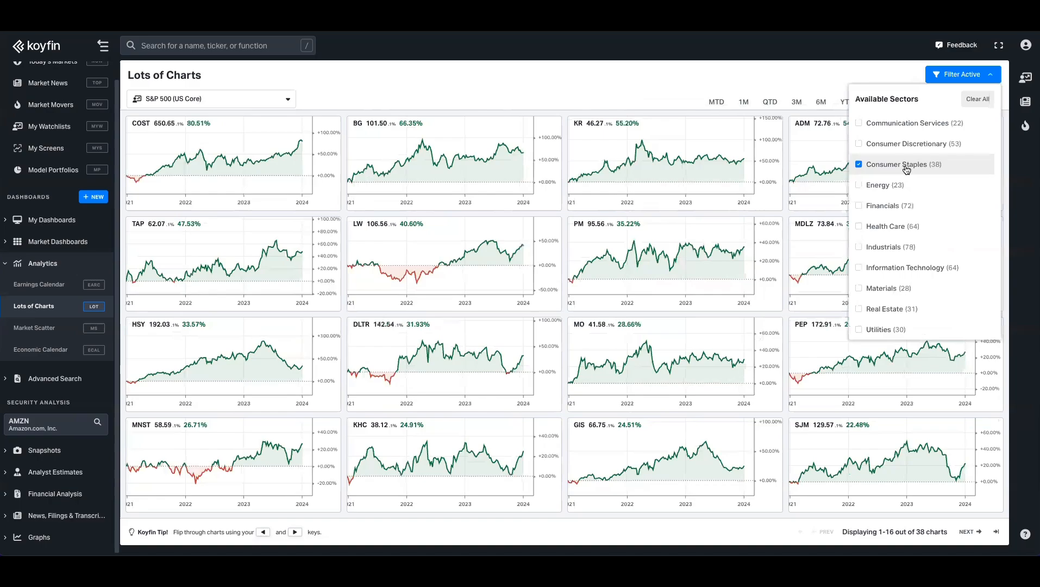
left_click(883, 206)
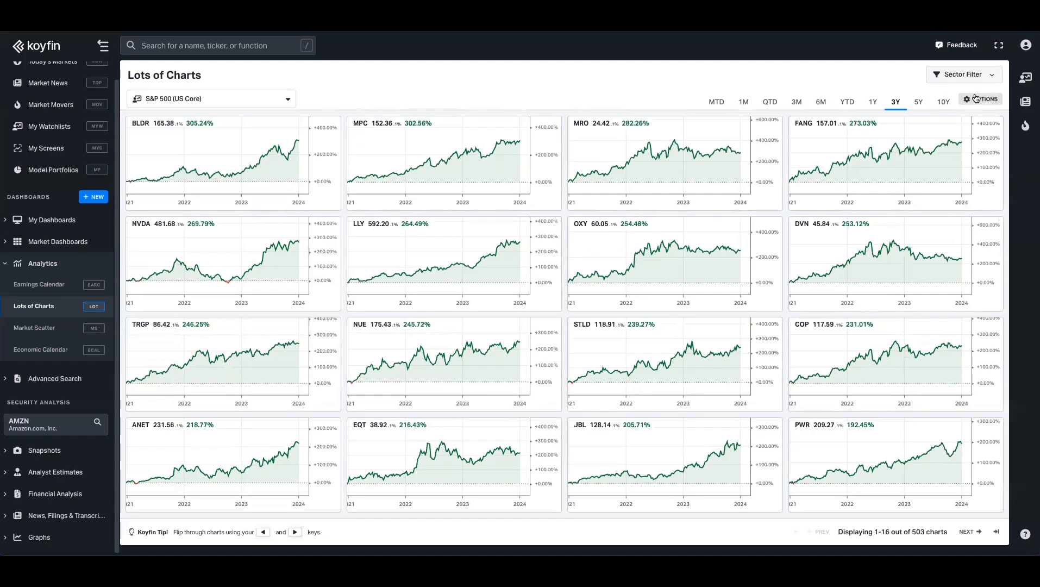
Try the Historical Price graph, then apply a saved chart template to the grid
left_click(984, 99)
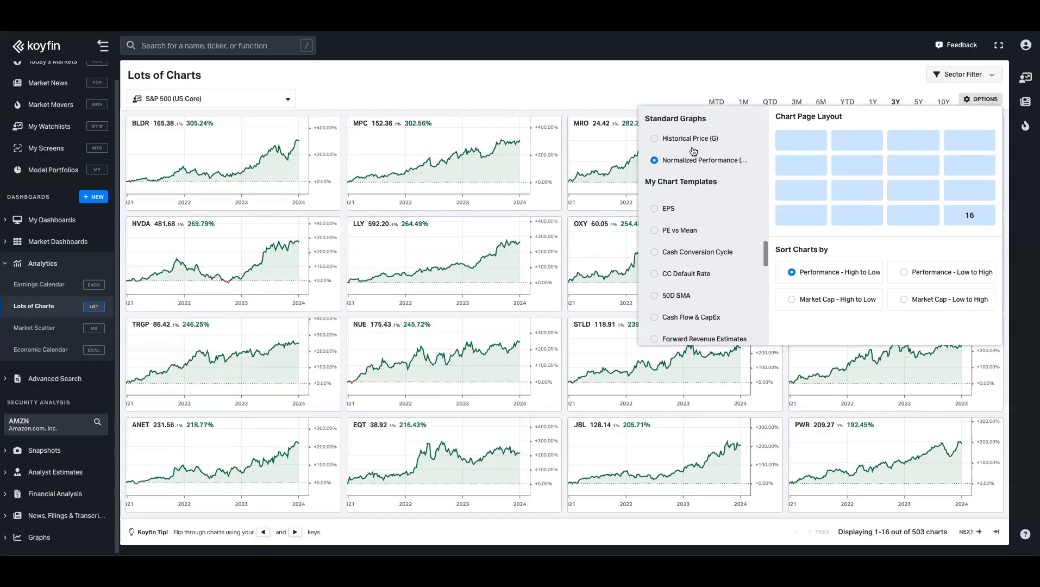
left_click(655, 138)
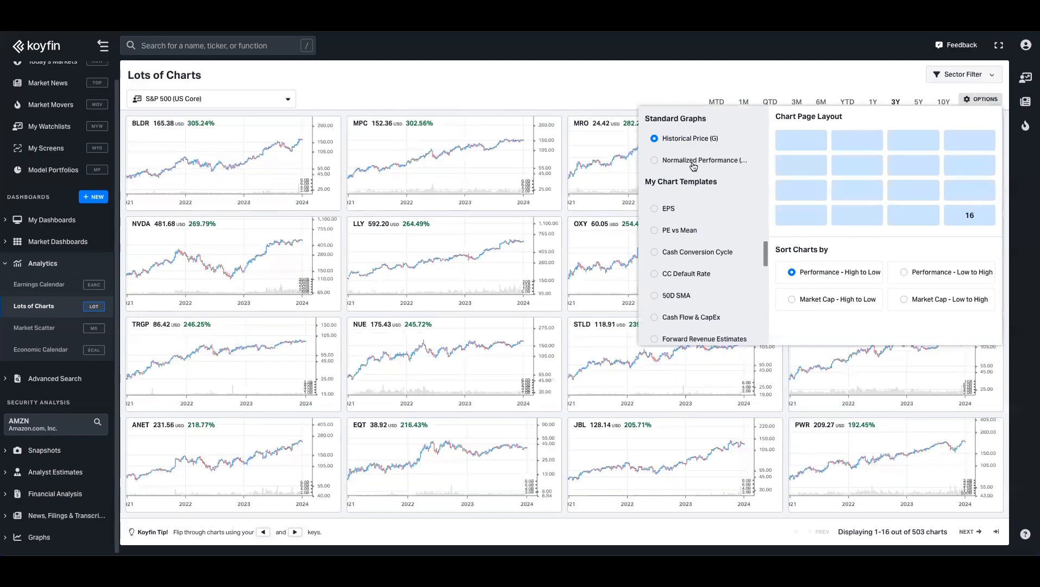
left_click(654, 159)
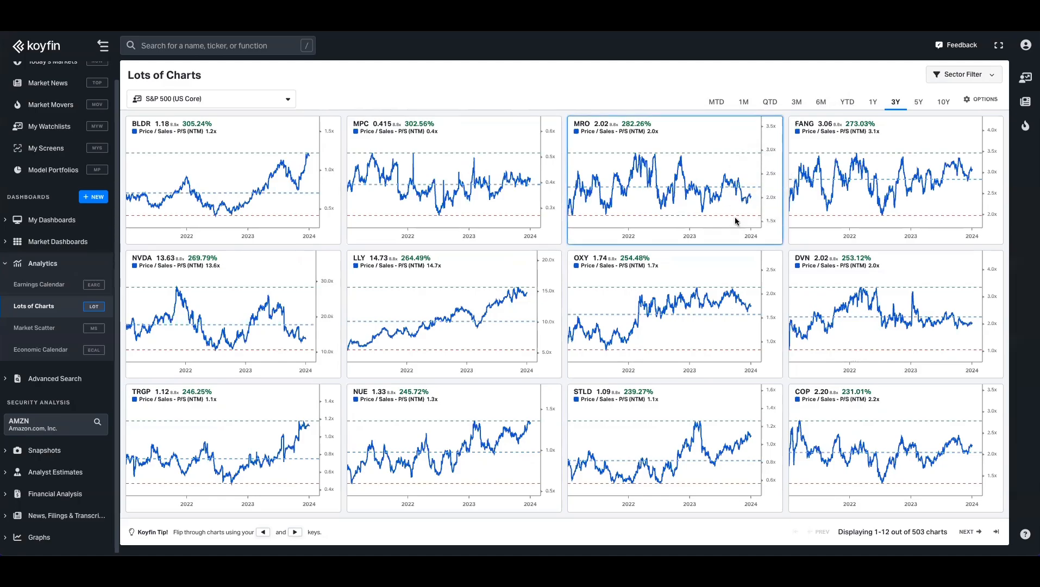
mouse_move(746, 192)
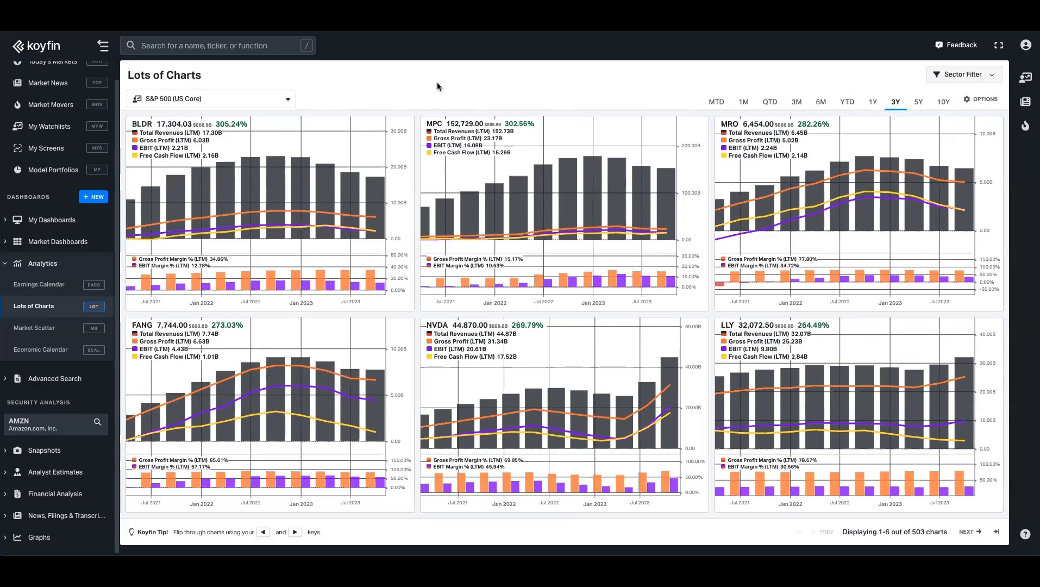
Pick the Occasio Cap watchlist from the universe list
left_click(211, 98)
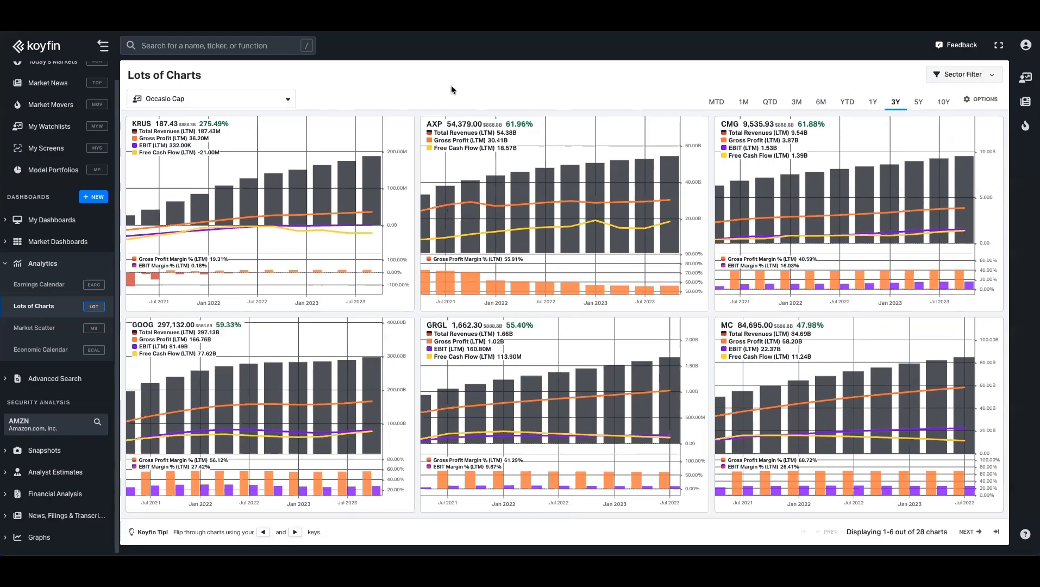
mouse_move(366, 79)
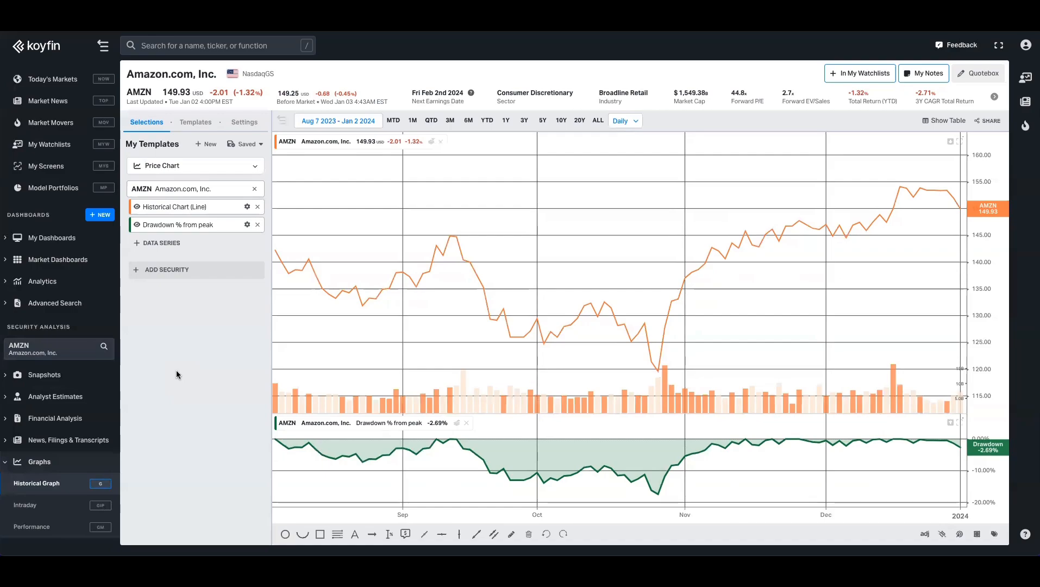
mouse_move(215, 322)
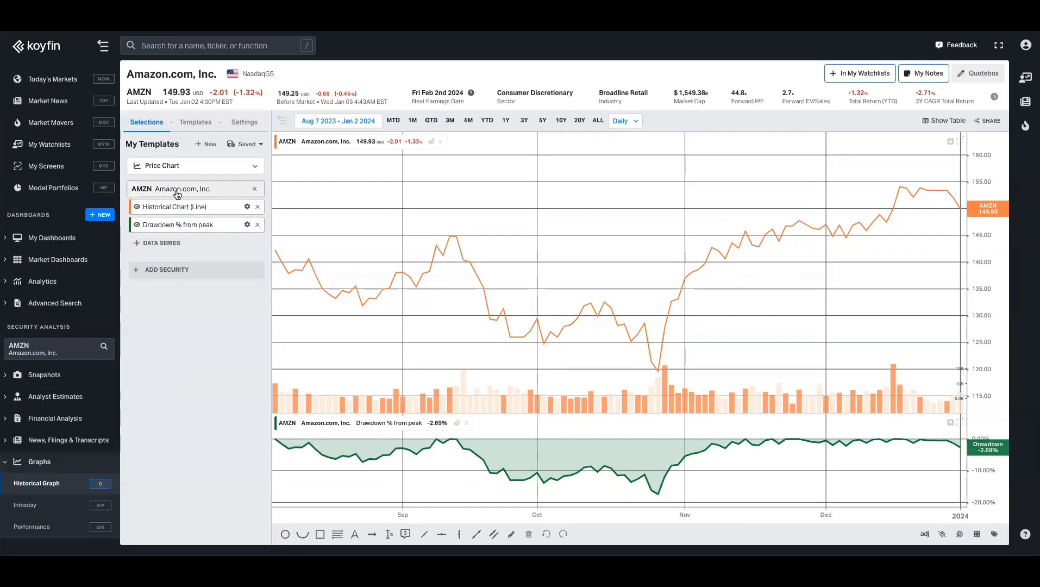
mouse_move(226, 229)
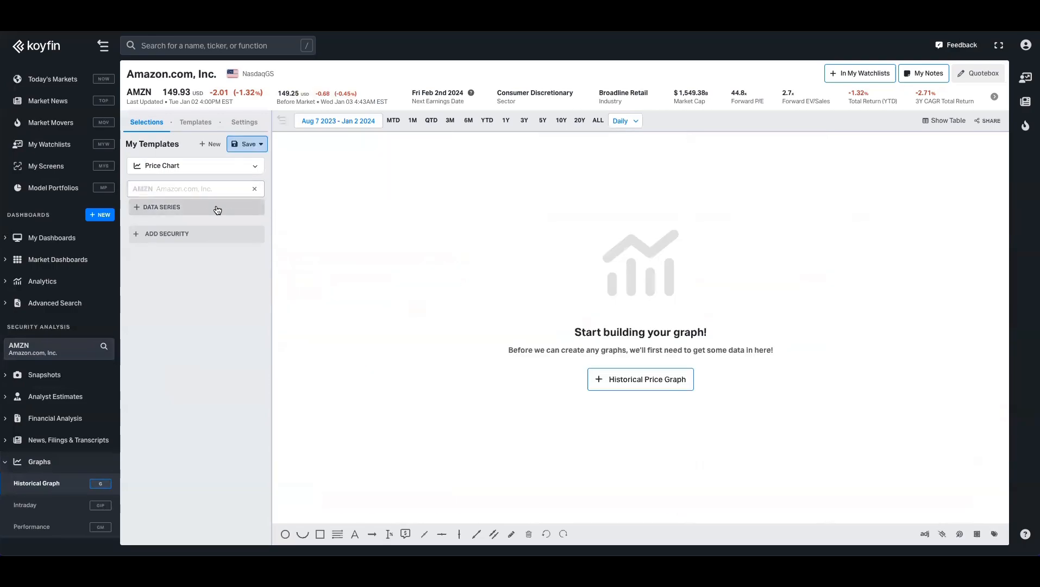
Plot Amazon's quarterly Sales Actual vs Estimate from Asset Specific > Equity series
left_click(161, 207)
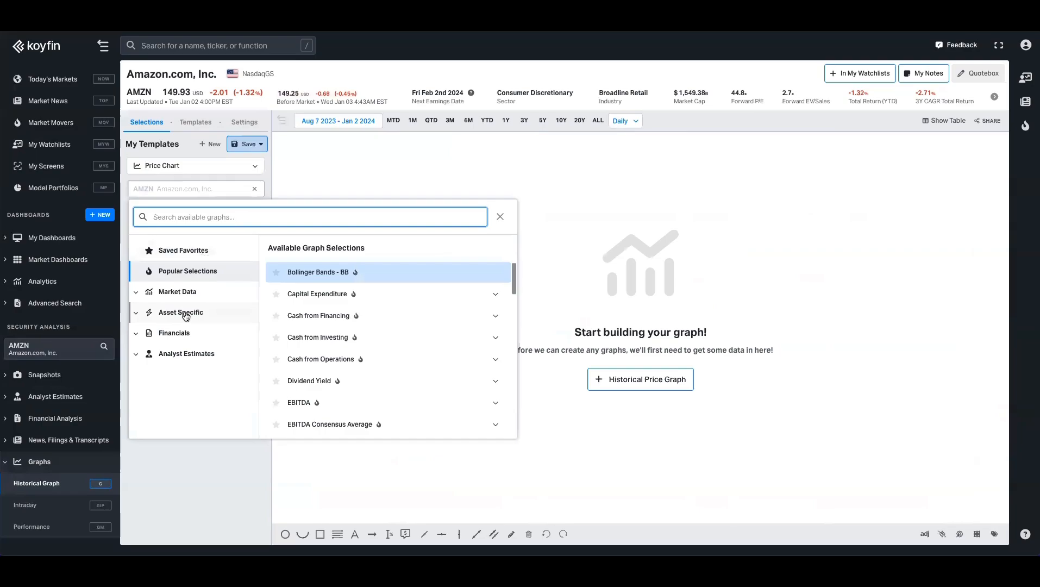
left_click(181, 312)
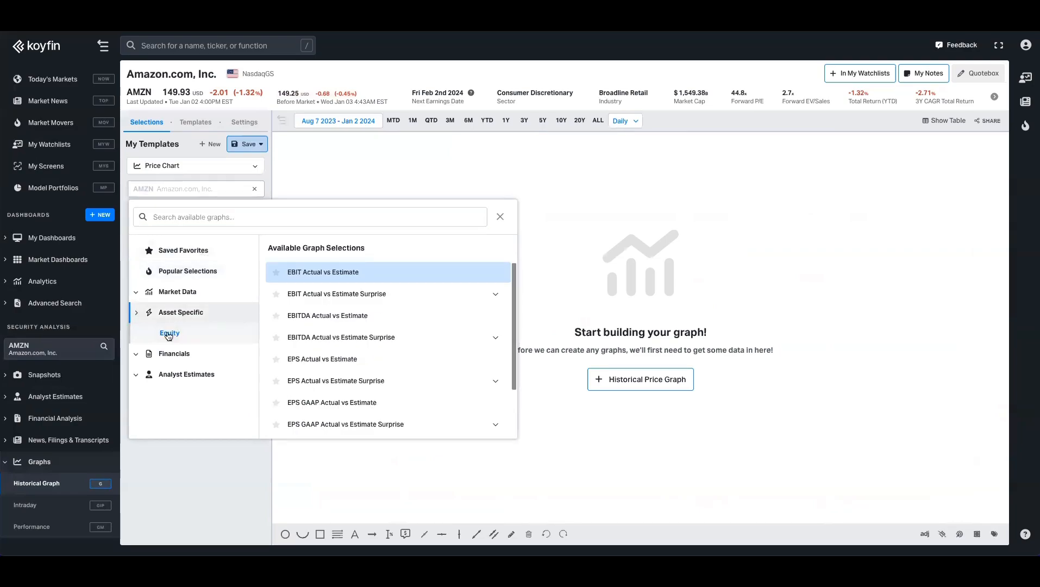
scroll("down", 3)
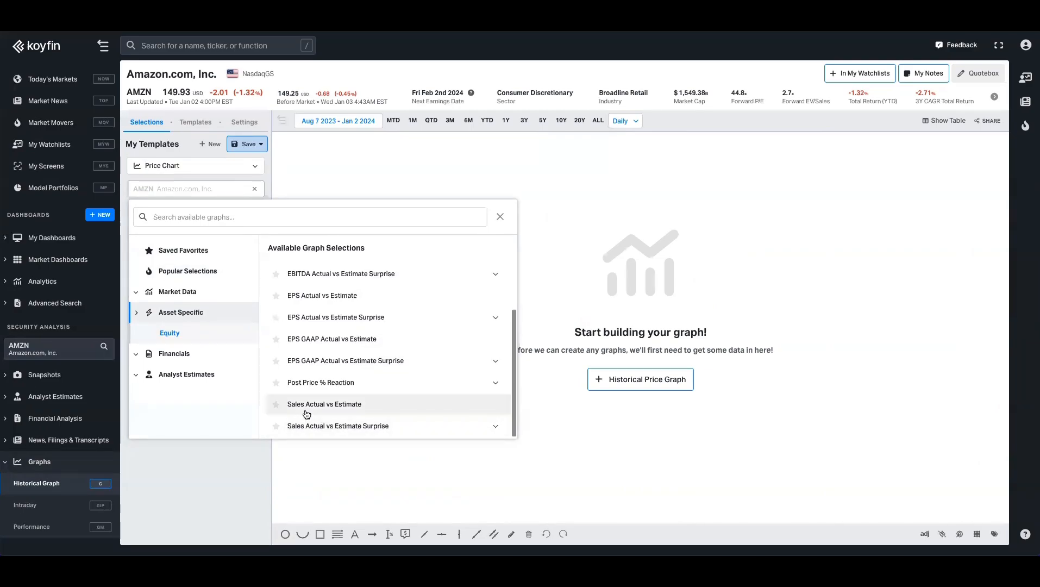
mouse_move(325, 409)
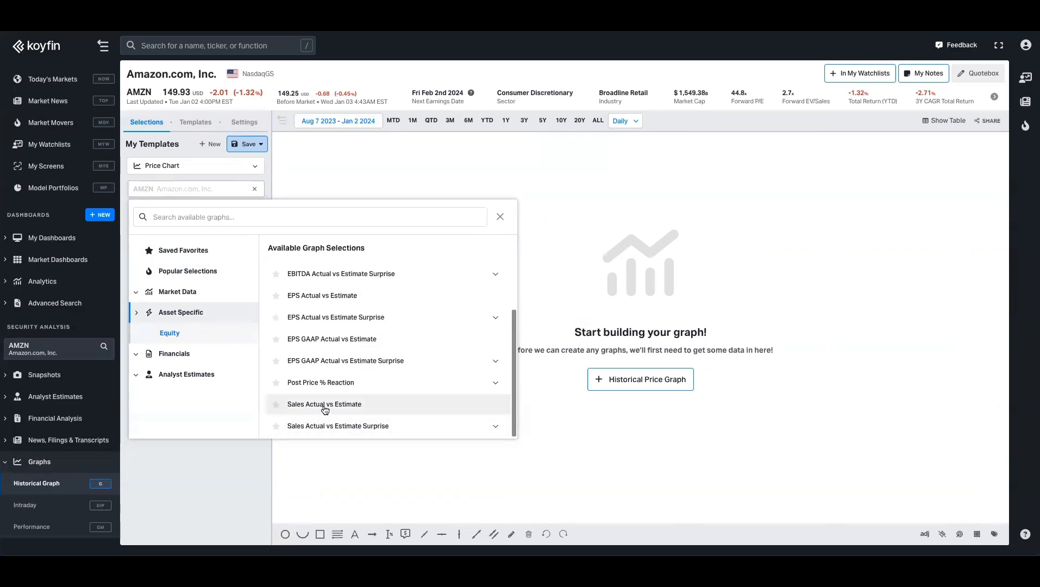
left_click(324, 404)
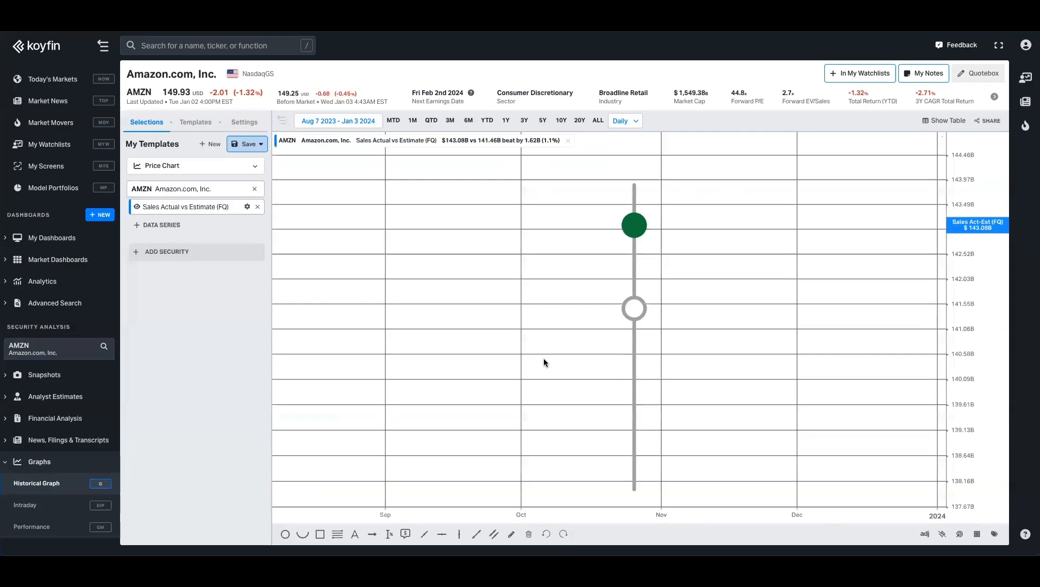
Zoom the chart out to full history, back to December 2008
left_click(597, 120)
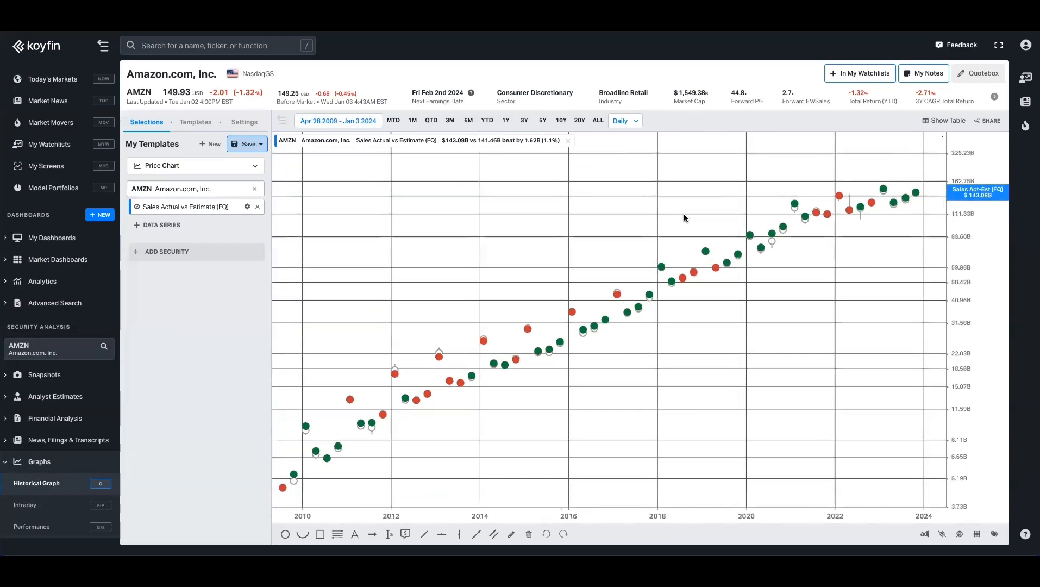
mouse_move(500, 340)
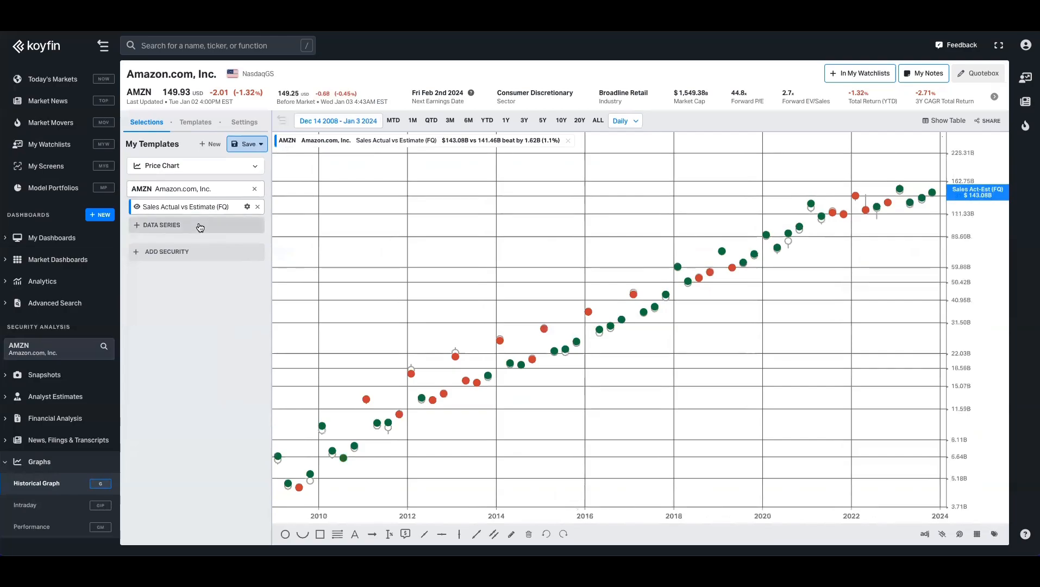
Add a green Sales Actual vs Estimate Surprise % panel beneath the chart
left_click(162, 225)
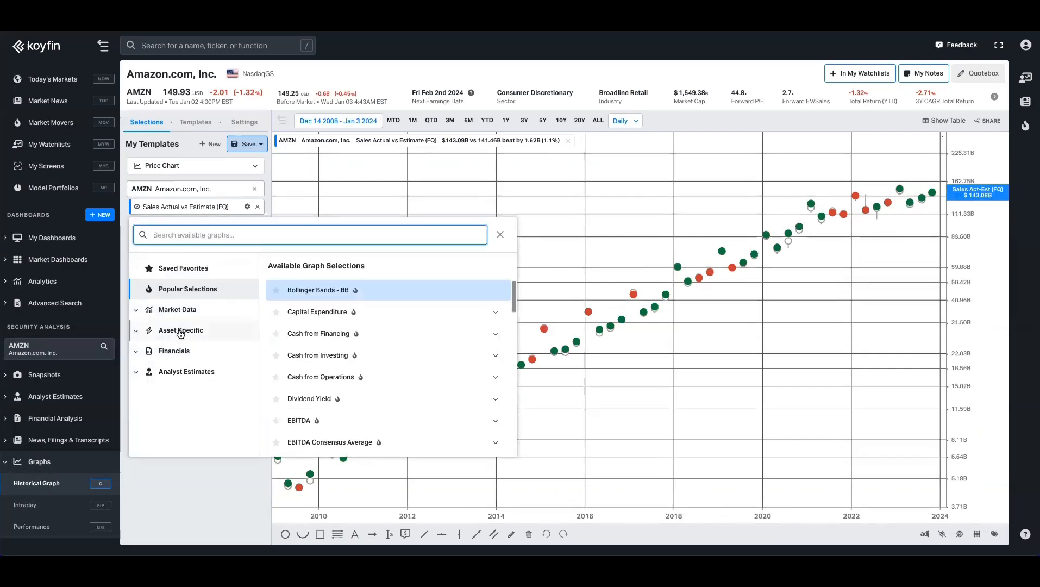
left_click(180, 330)
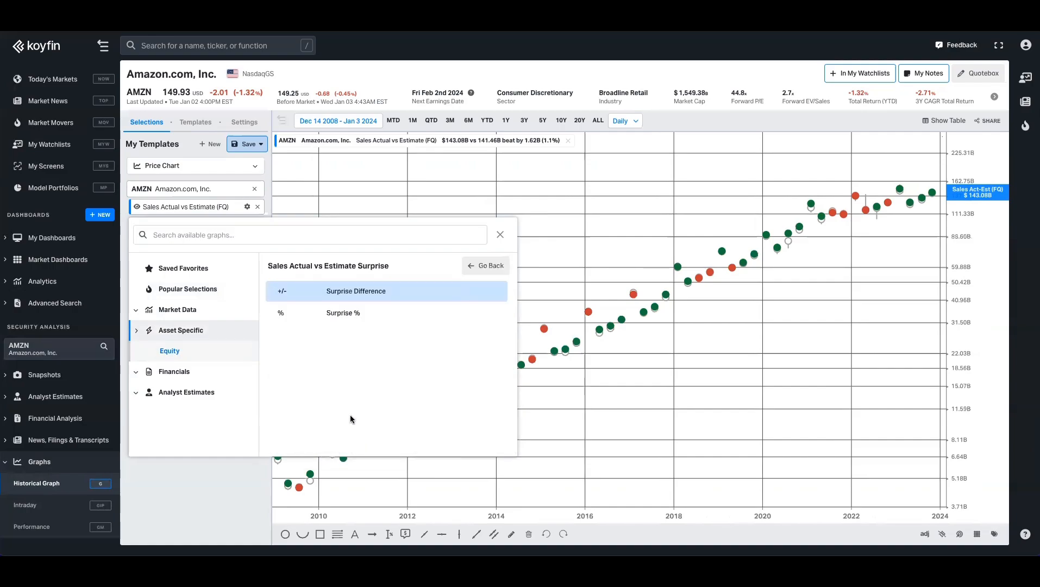
left_click(355, 291)
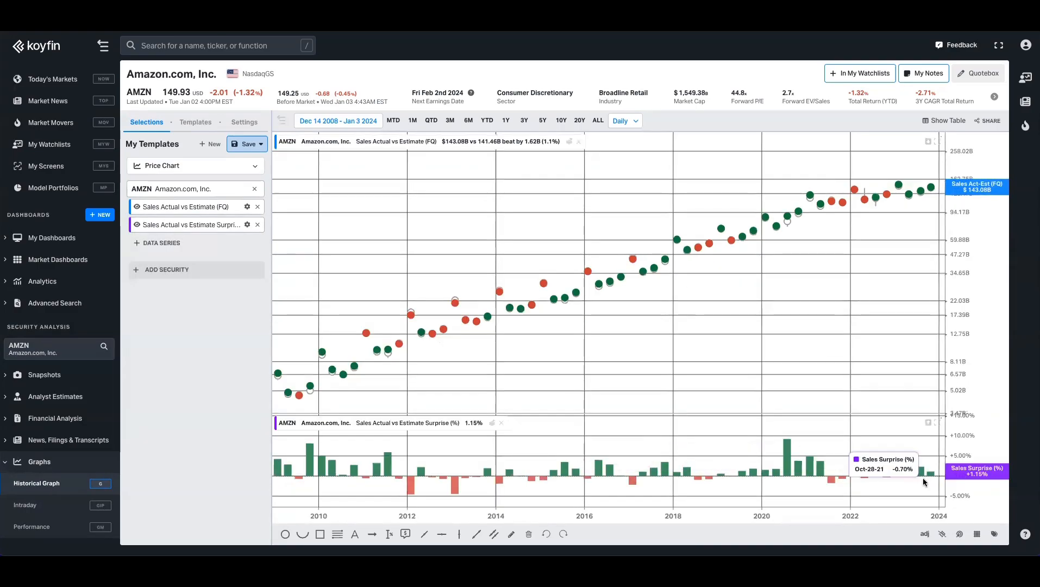
left_click(247, 224)
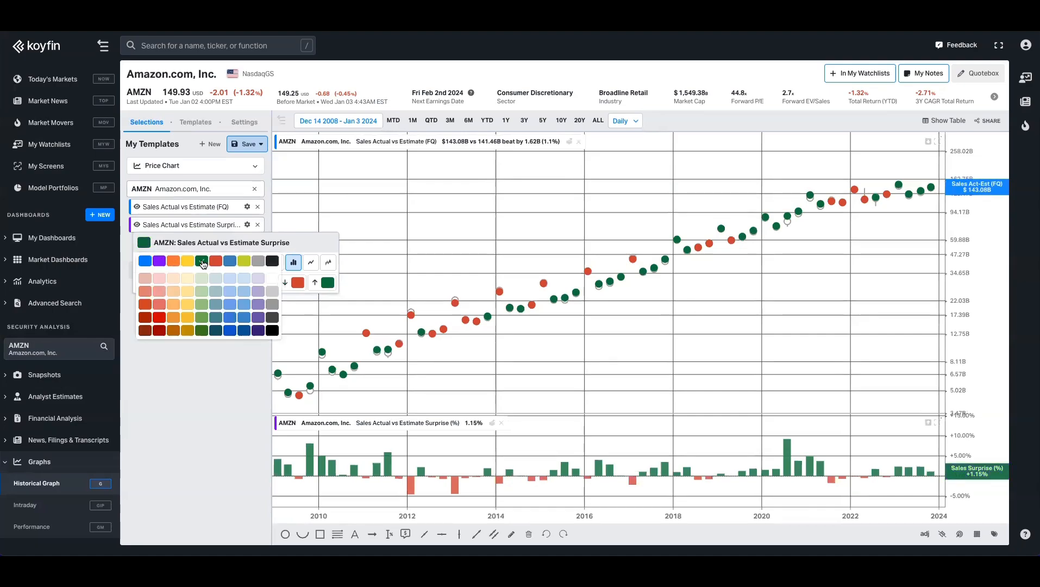
left_click(195, 302)
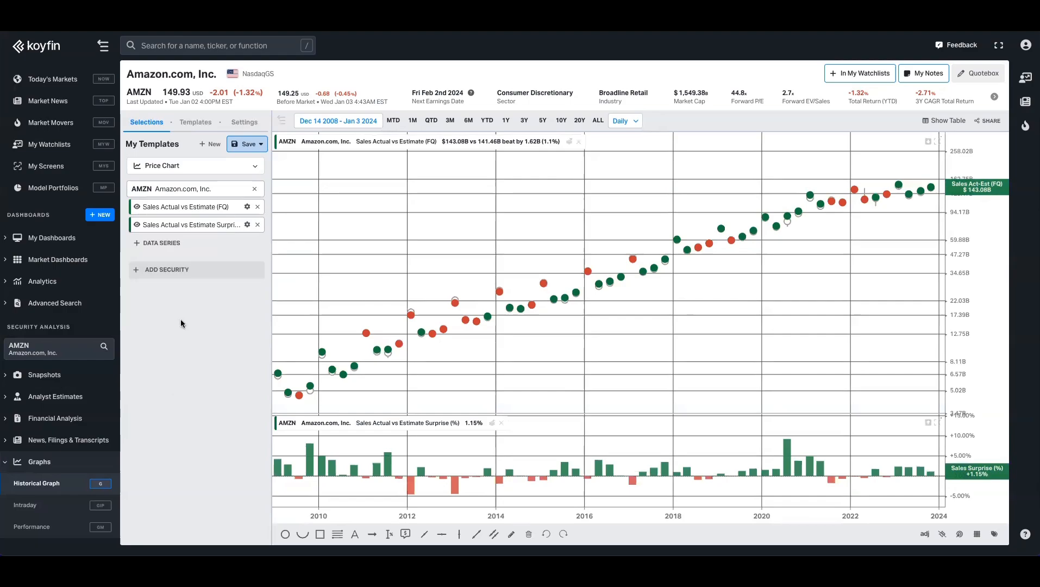
mouse_move(189, 247)
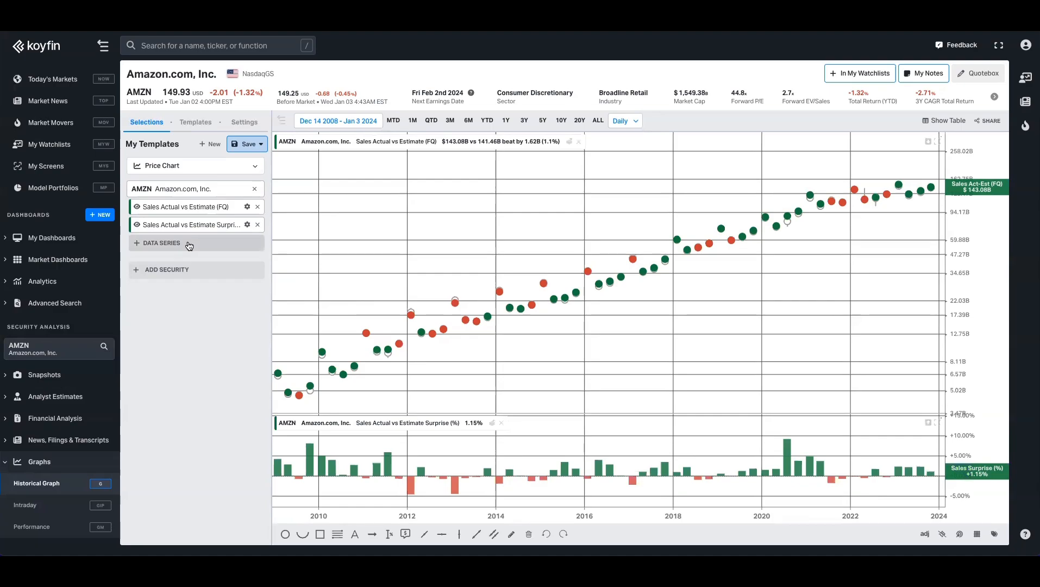
Overlay Amazon's quarterly Total Revenues (FQ) line, searched as 'total re', and review its settings
left_click(161, 243)
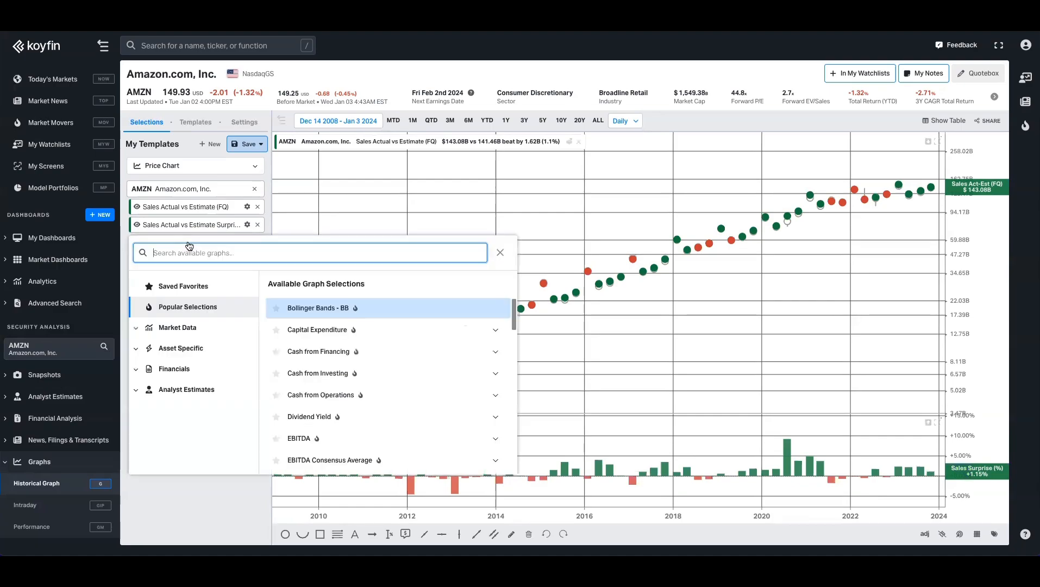
type("total re")
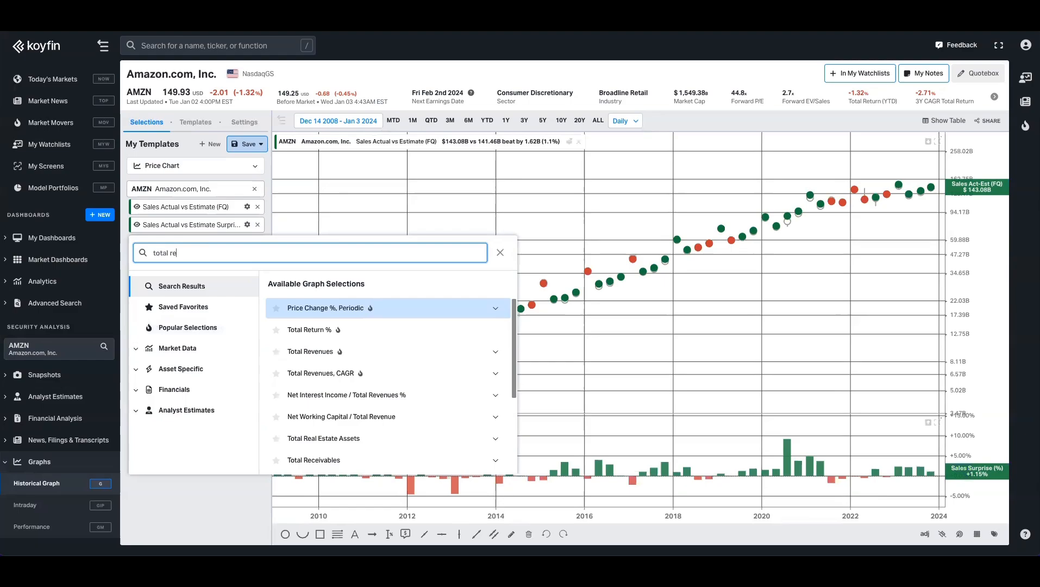
mouse_move(326, 352)
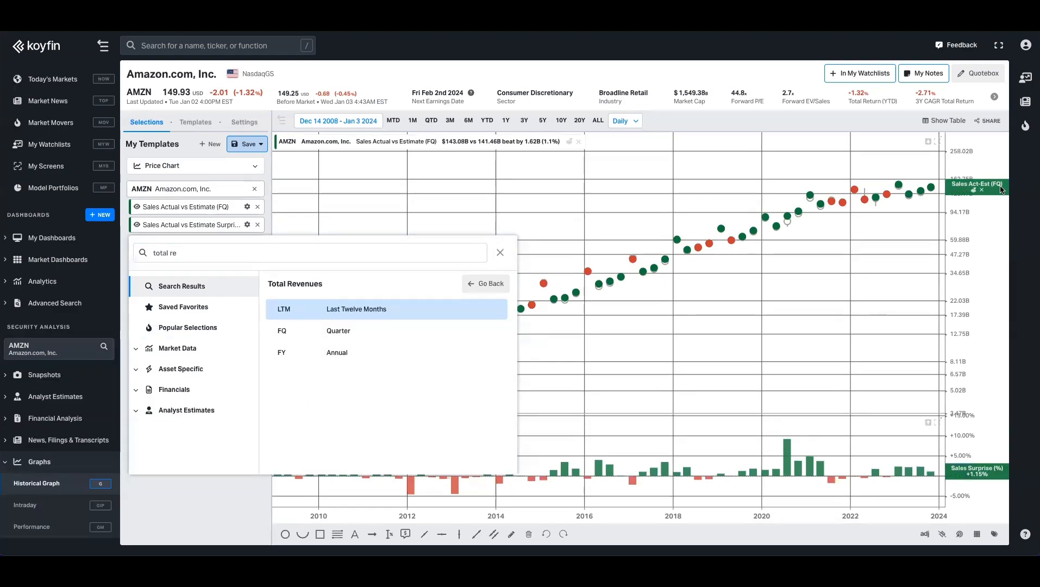
left_click(337, 330)
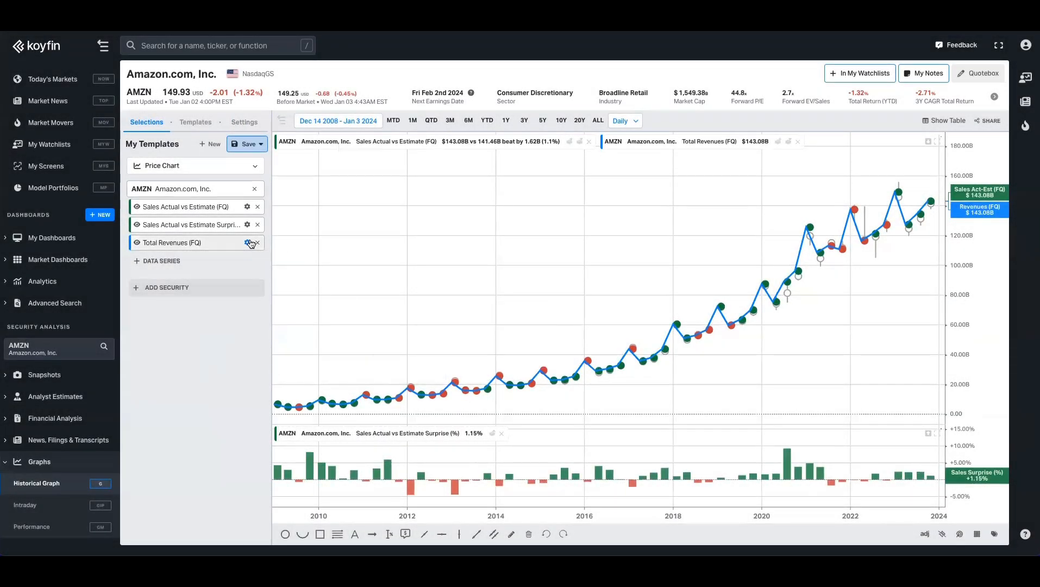
left_click(247, 242)
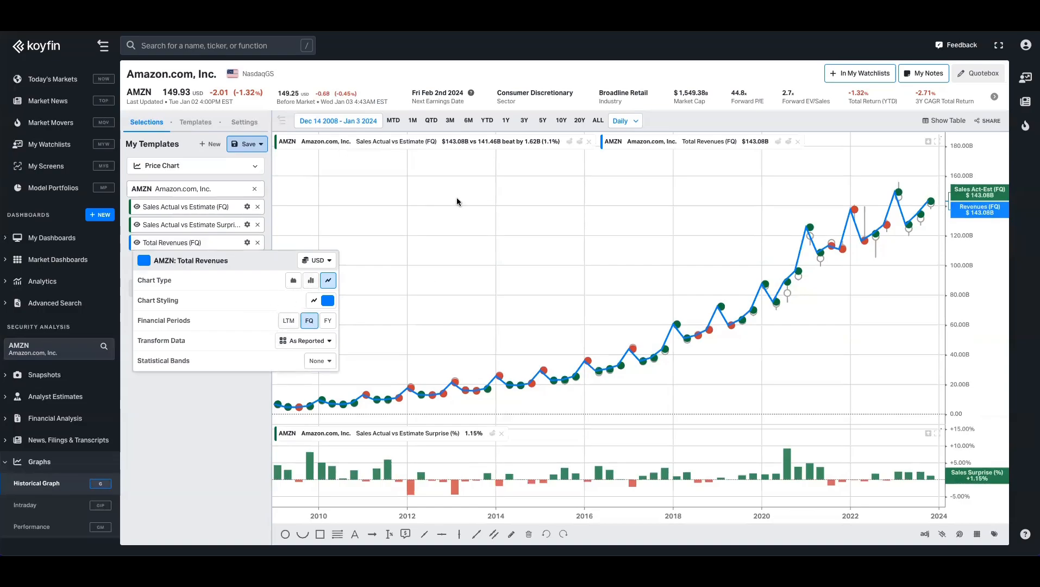
left_click(219, 423)
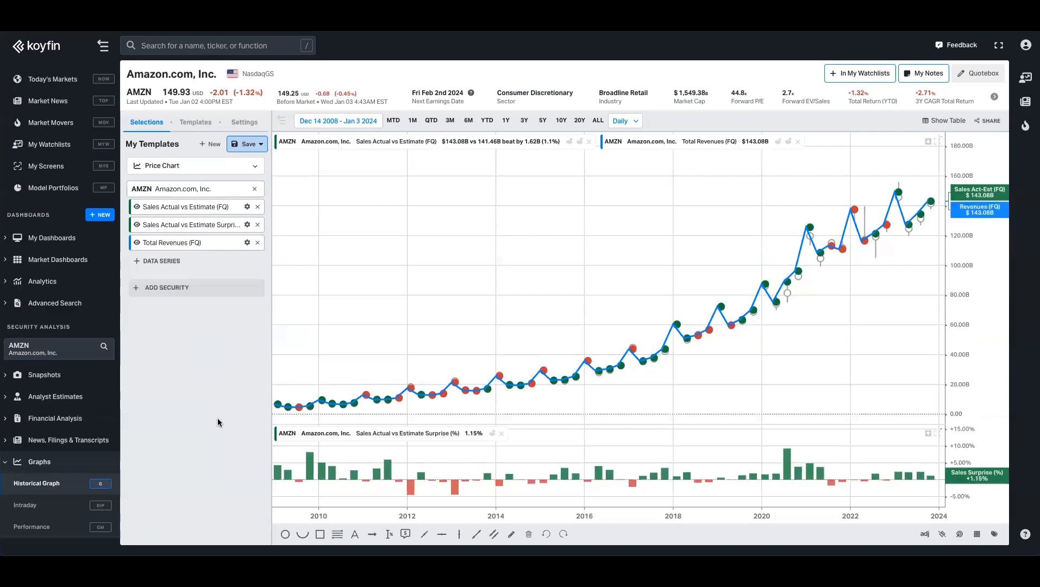
mouse_move(332, 287)
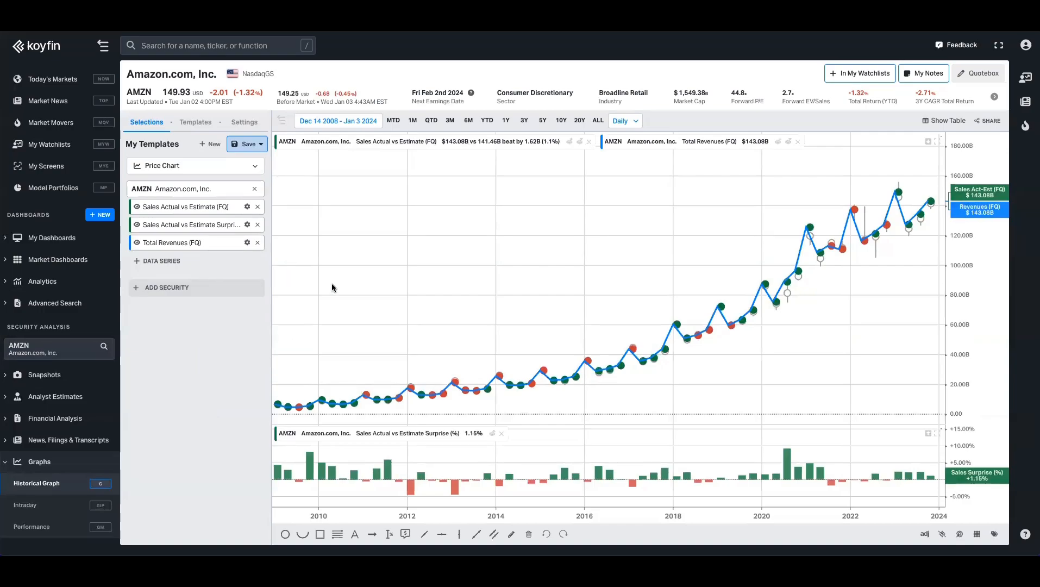
Save the graph as new template 'Revenue Actual vs Estimate' and return to Lots of Charts
left_click(246, 144)
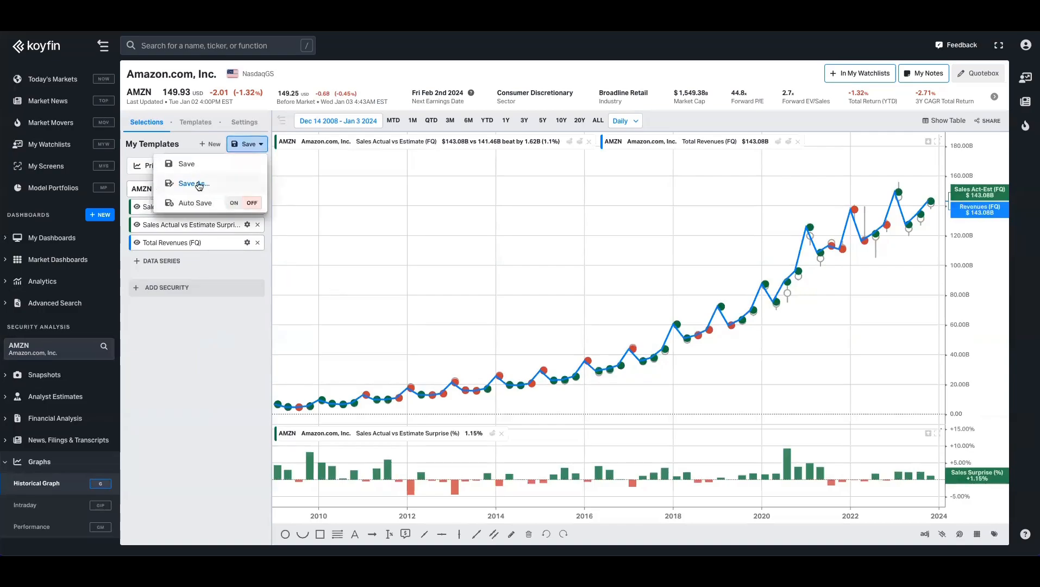
left_click(193, 184)
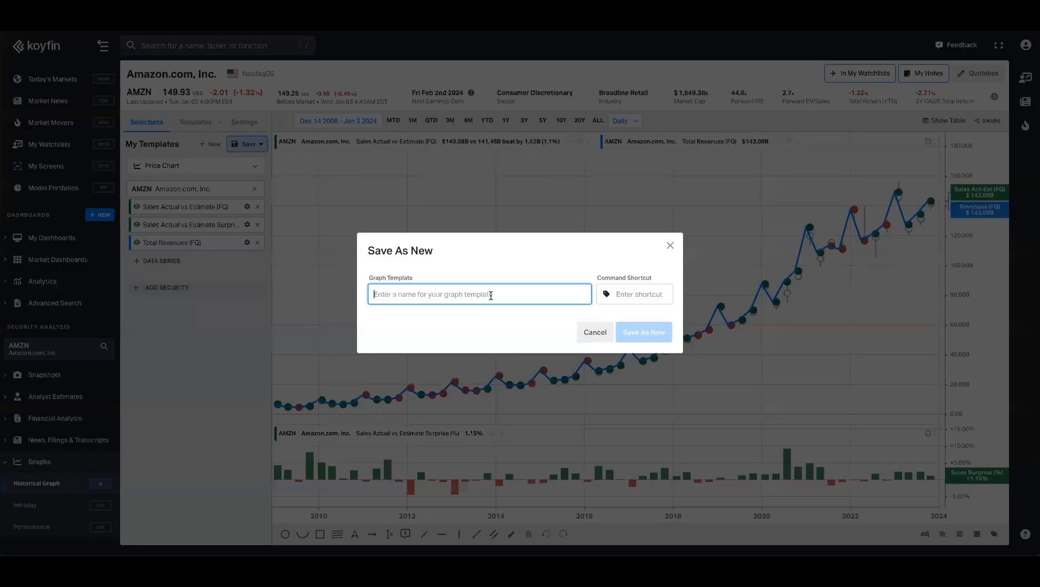
type("Revenue Actual")
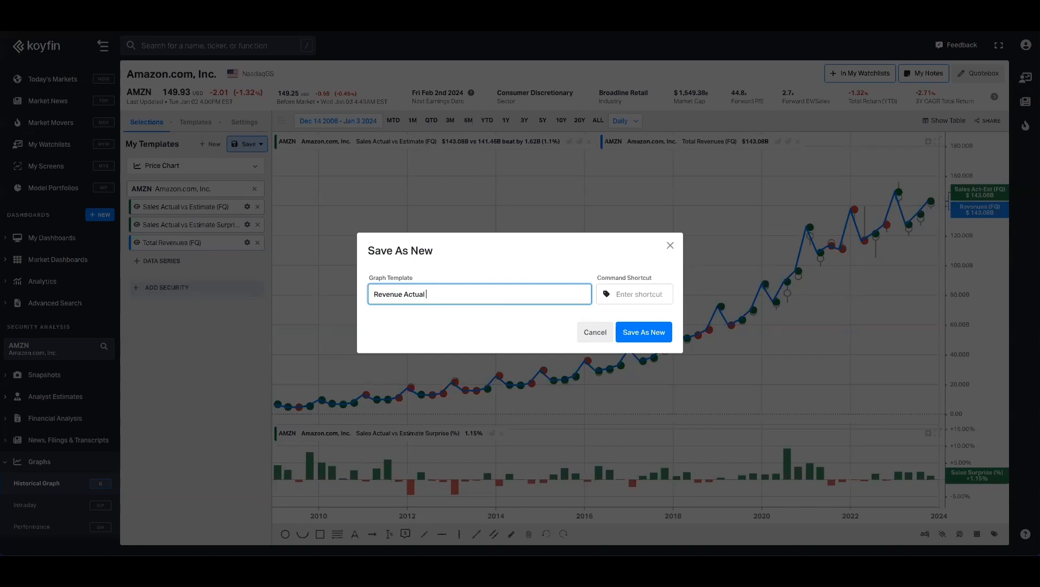
type("vs Estimate")
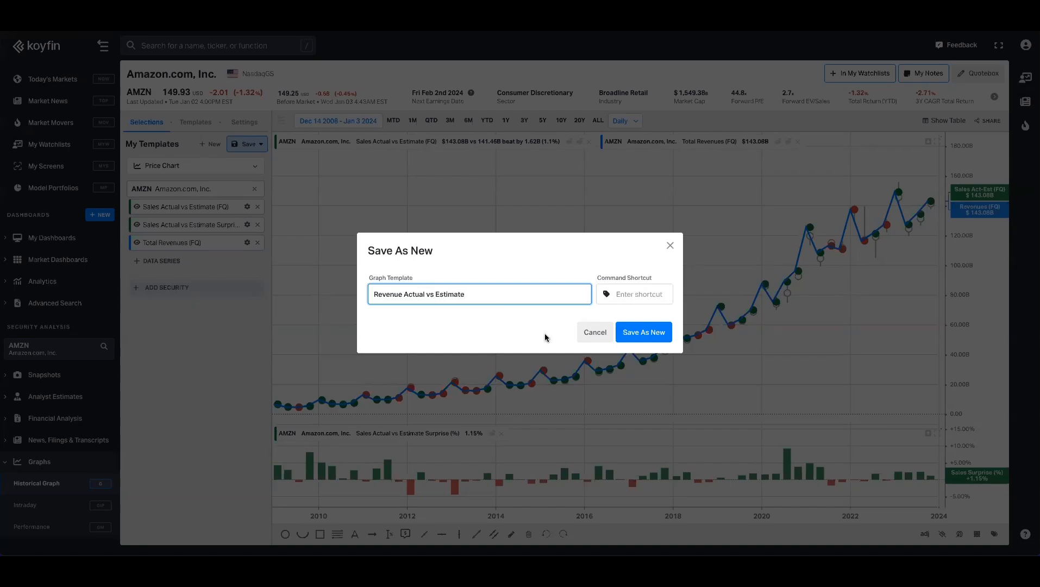
left_click(642, 332)
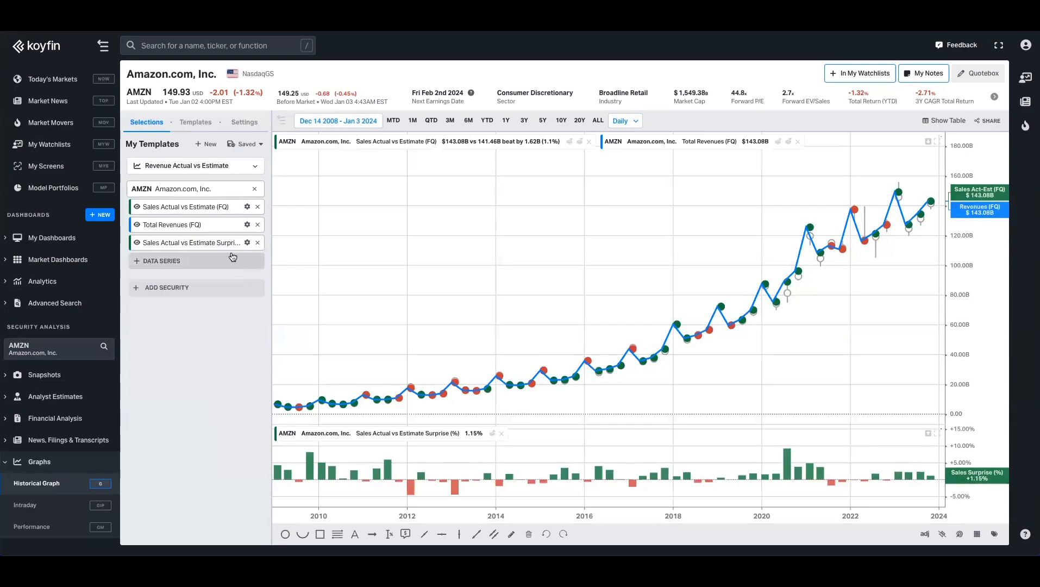
left_click(34, 324)
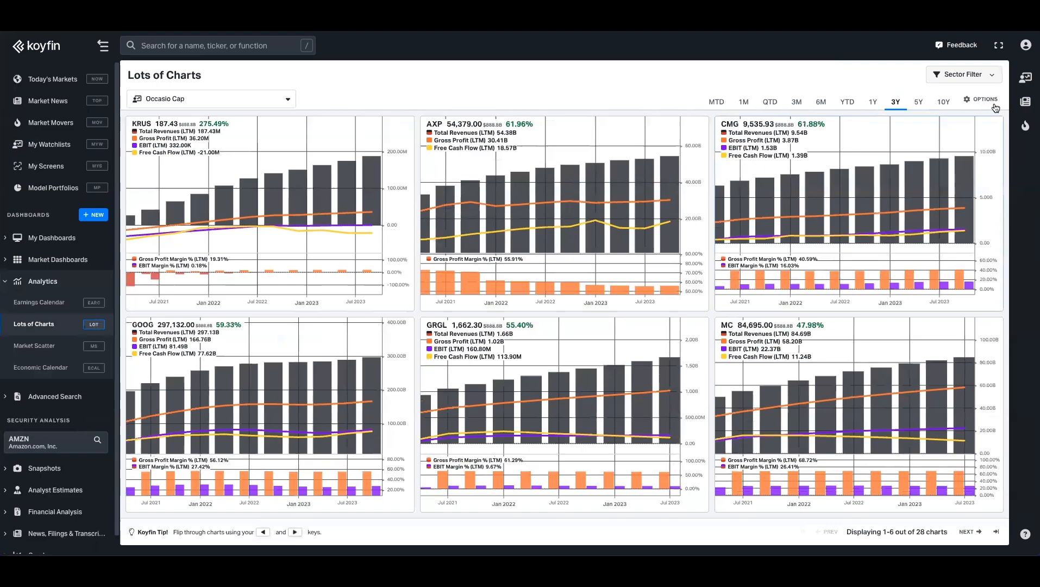
Show the saved template for S&P 500 over 5Y, paging forward three times
left_click(984, 99)
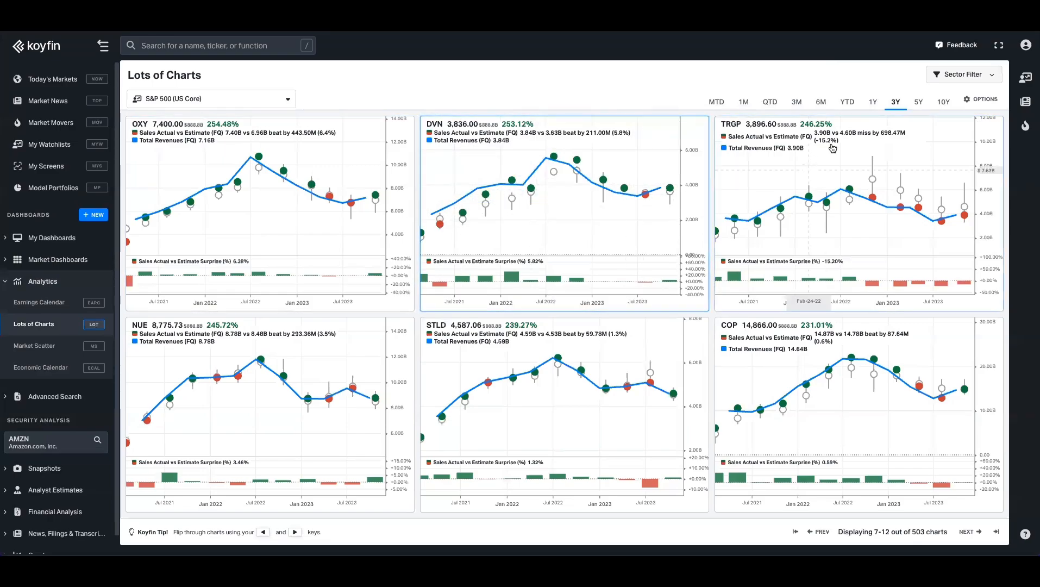
left_click(918, 101)
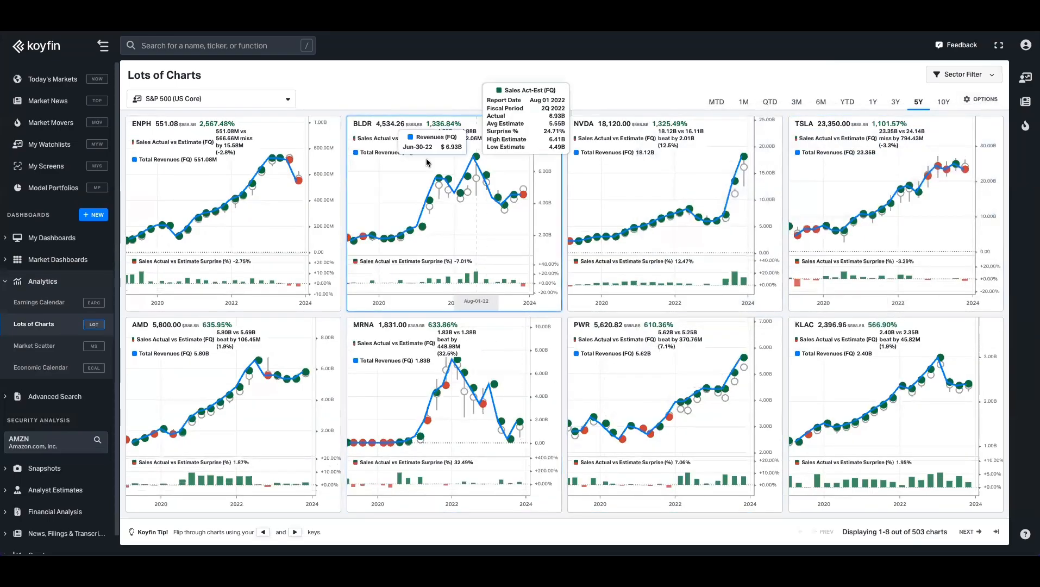
left_click(968, 531)
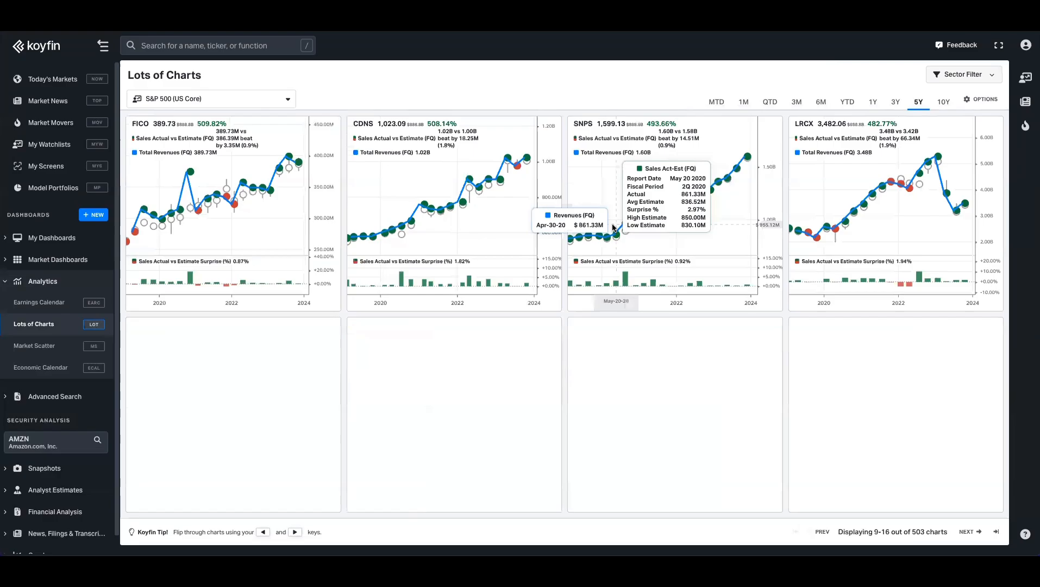
left_click(966, 531)
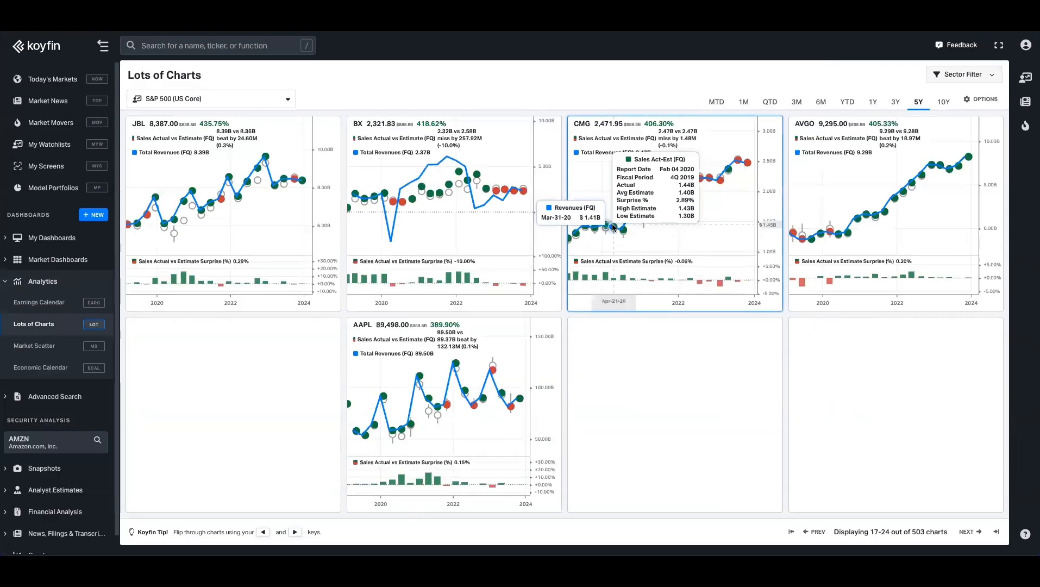
left_click(969, 531)
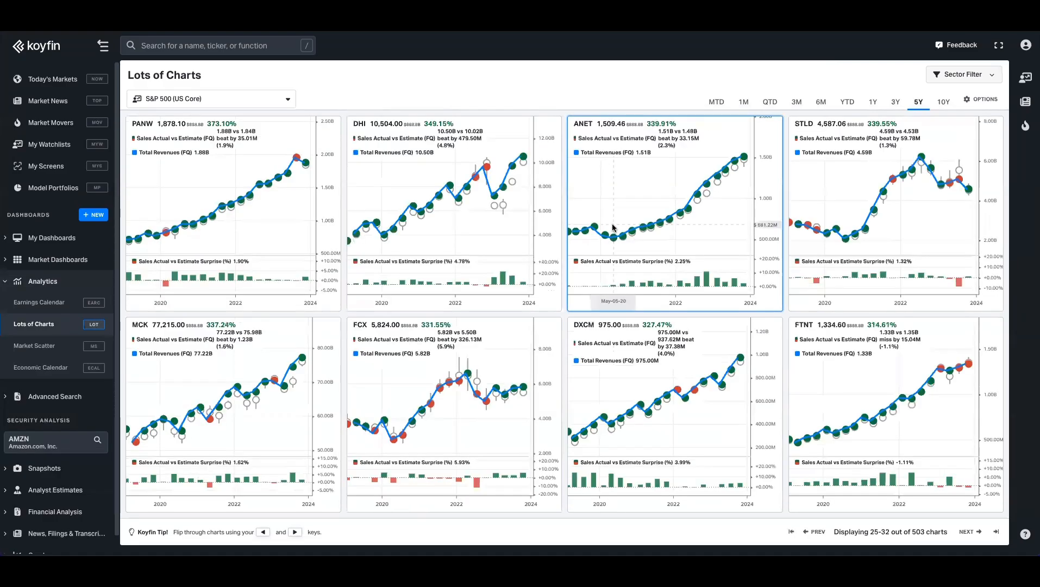